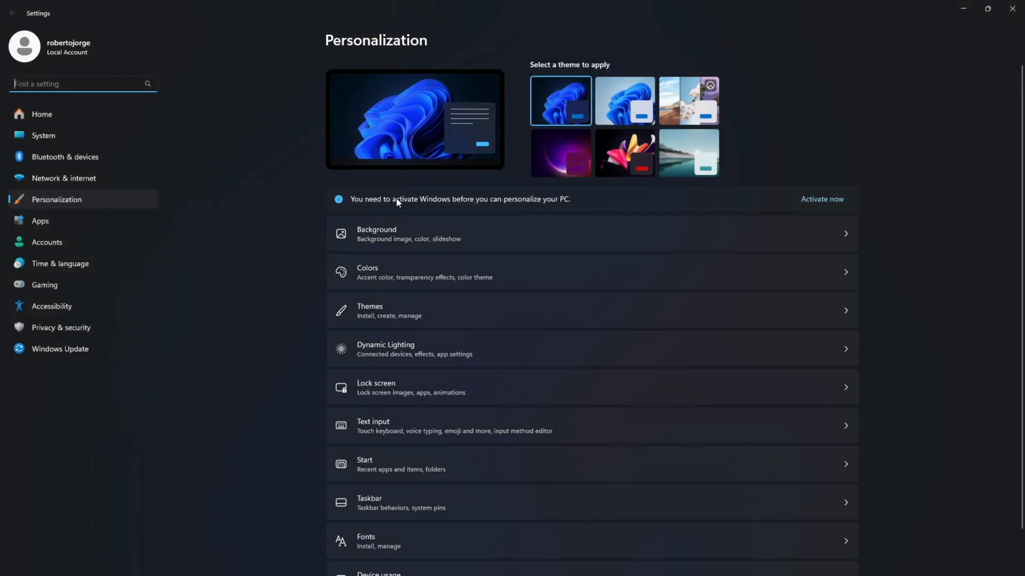
# Open Themes under Personalization and follow the activation prompt to a key-selling site
pyautogui.click(370, 310)
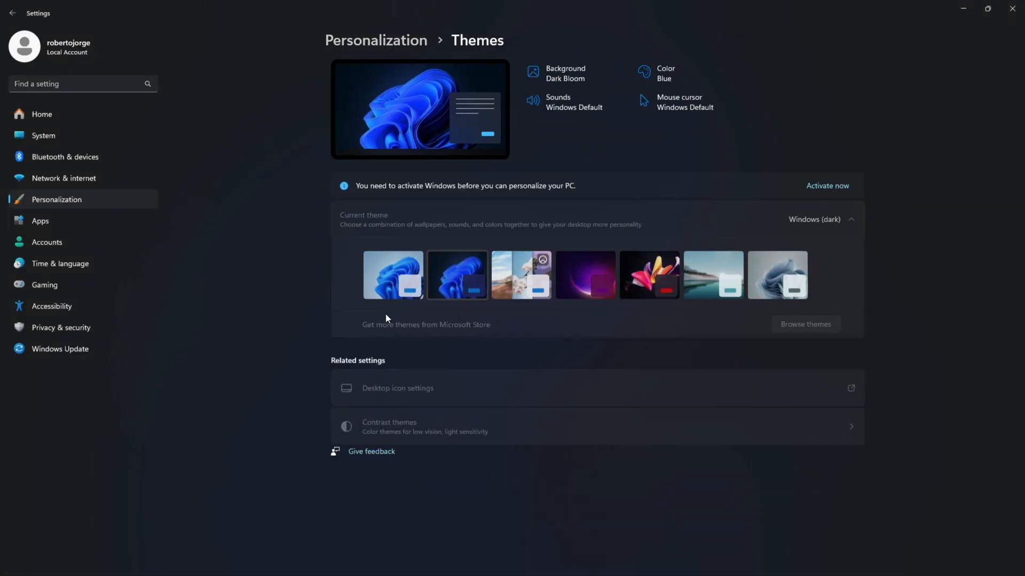
pyautogui.scroll(-3)
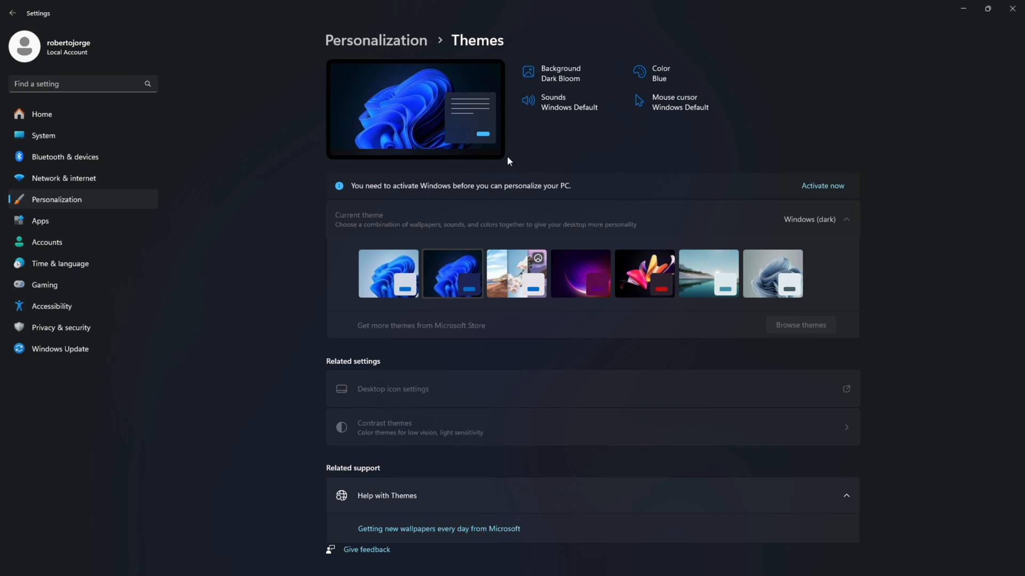
pyautogui.click(822, 186)
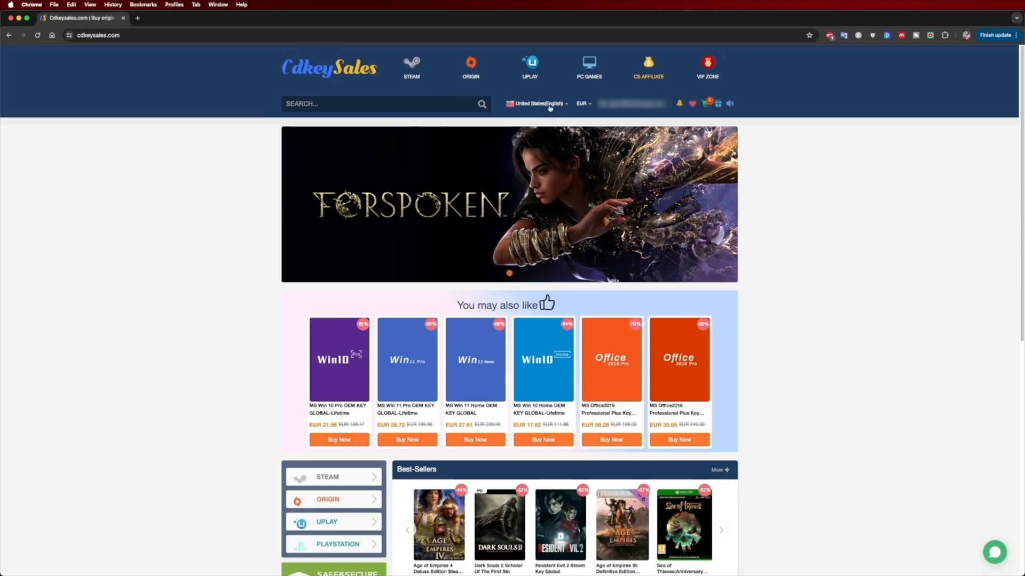
# Buy the MS Win 11 Pro OEM lifetime key with the discount code and copy the delivered key
pyautogui.click(406, 360)
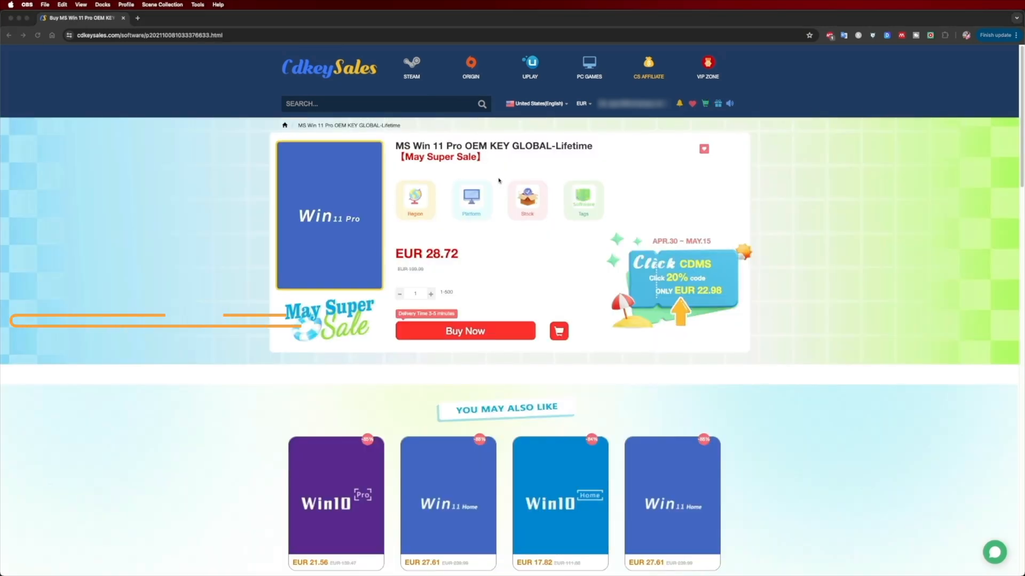
pyautogui.click(464, 331)
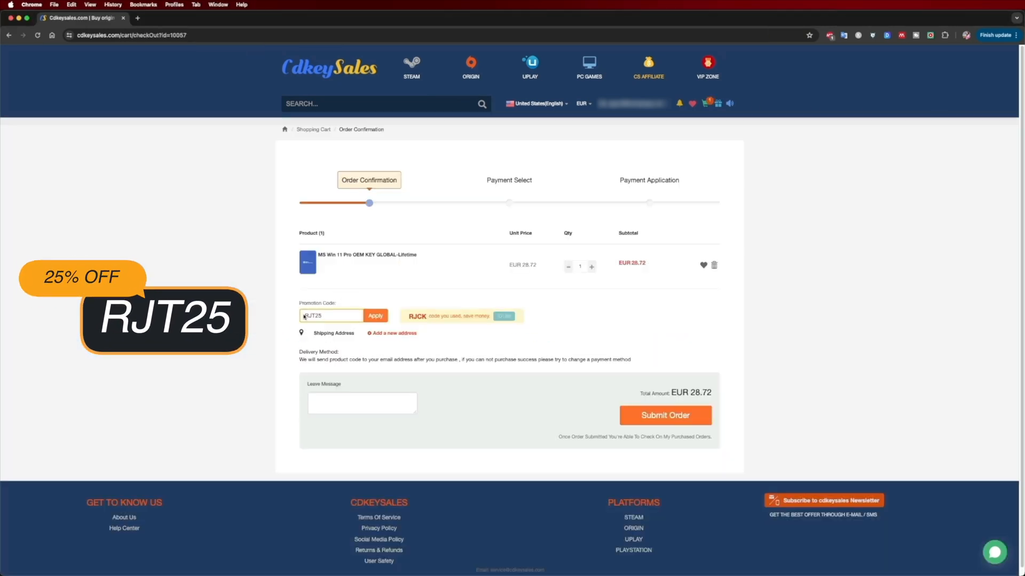
pyautogui.click(664, 415)
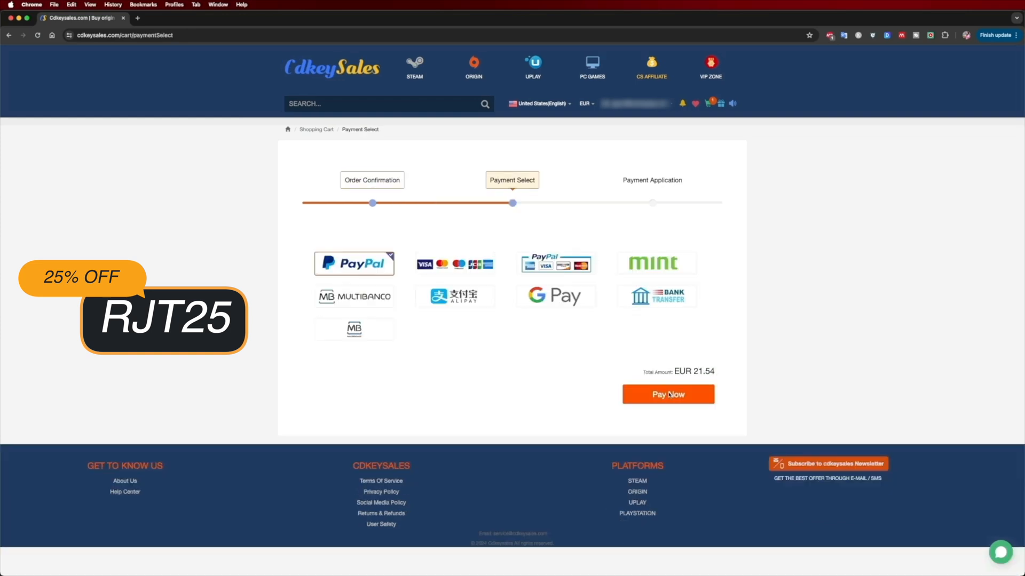
pyautogui.click(667, 394)
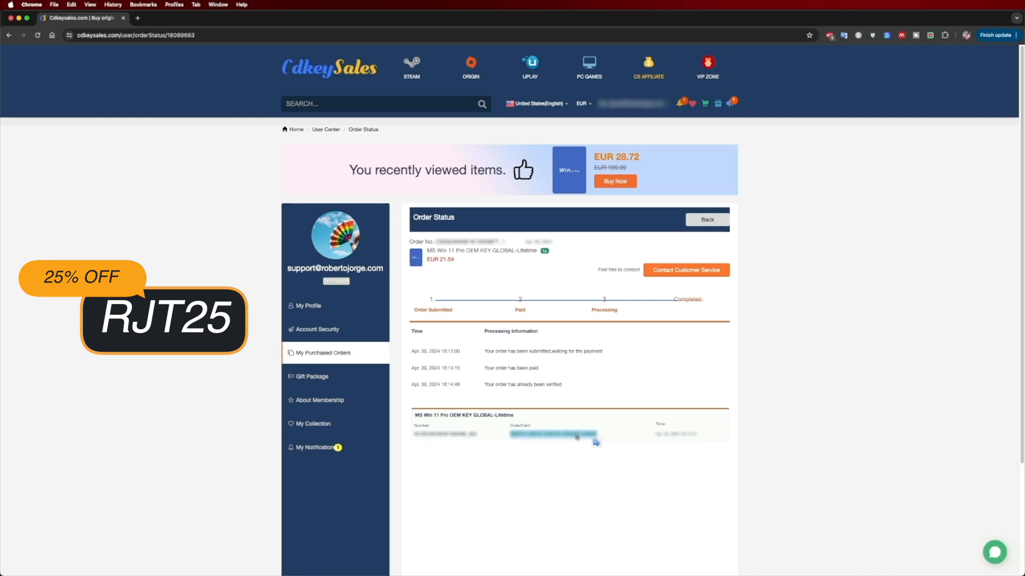
pyautogui.rightClick(575, 435)
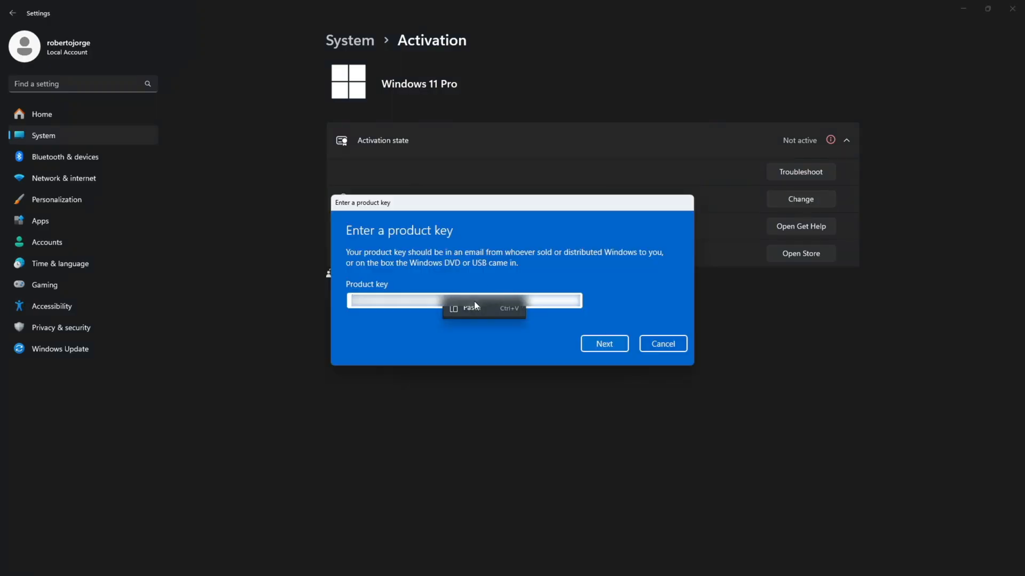
# Paste the purchased product key into the Activation key field
pyautogui.click(602, 342)
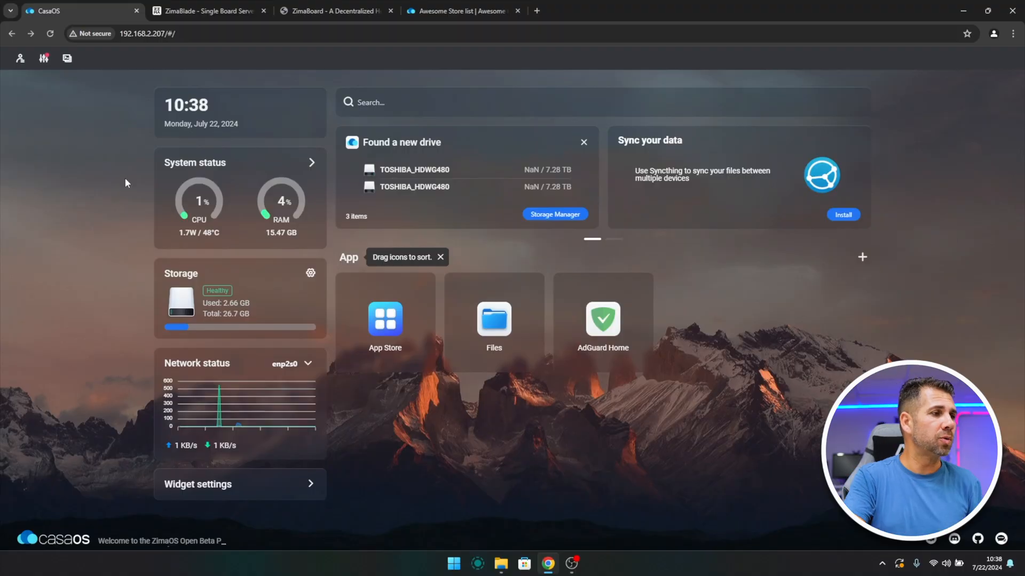
pyautogui.click(209, 10)
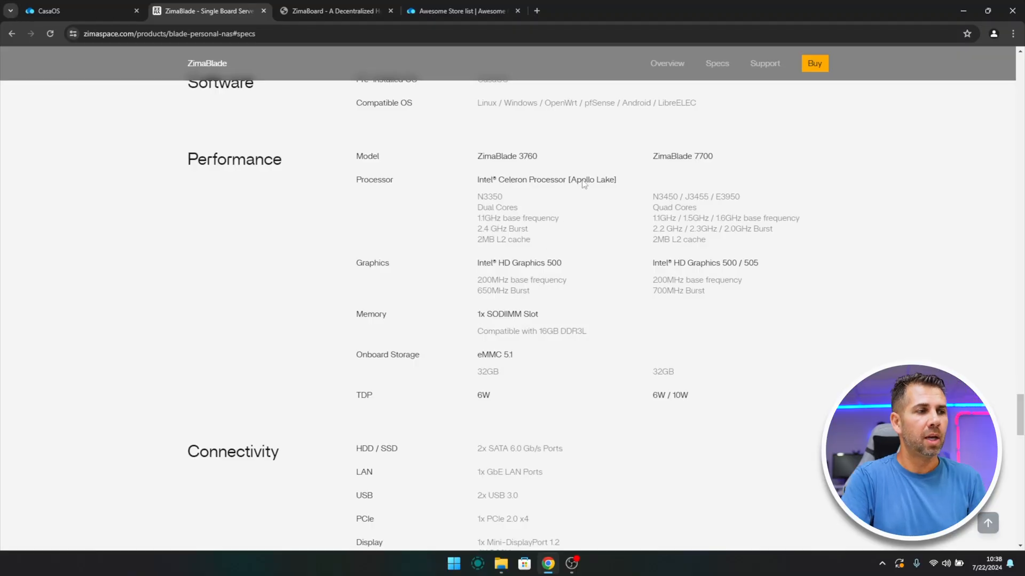
pyautogui.moveTo(505, 168)
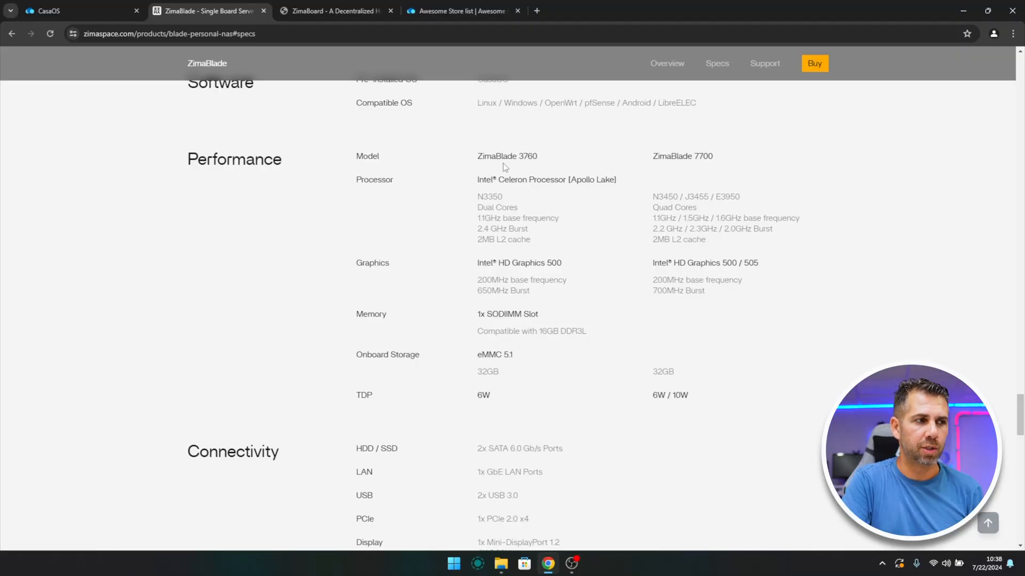
pyautogui.moveTo(699, 167)
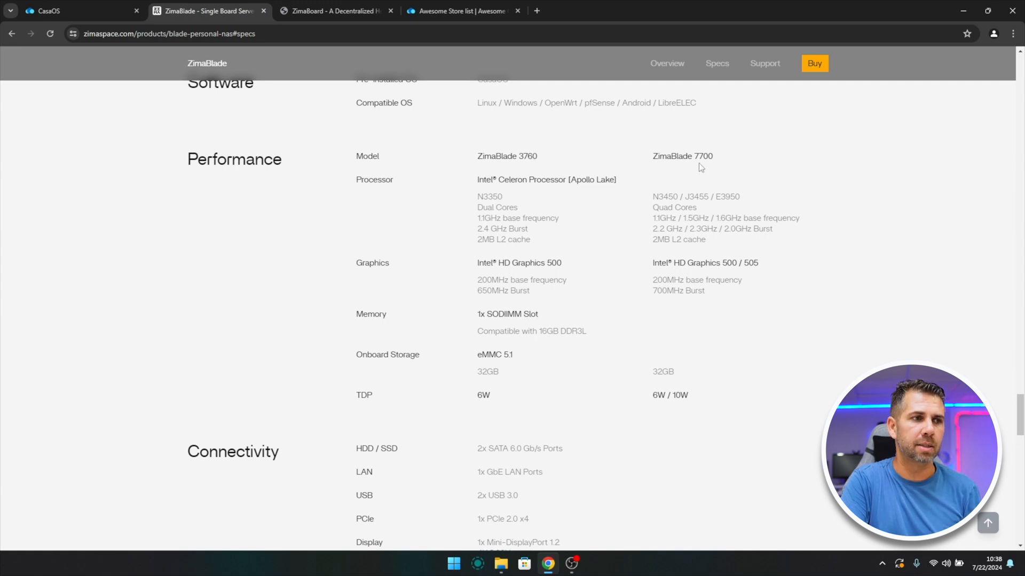
pyautogui.moveTo(736, 156)
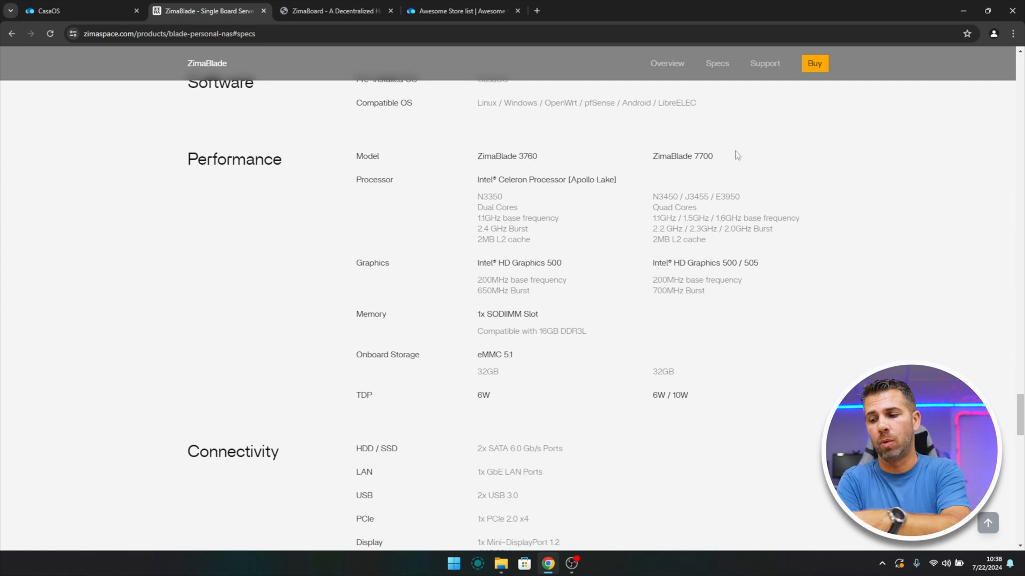
pyautogui.moveTo(669, 211)
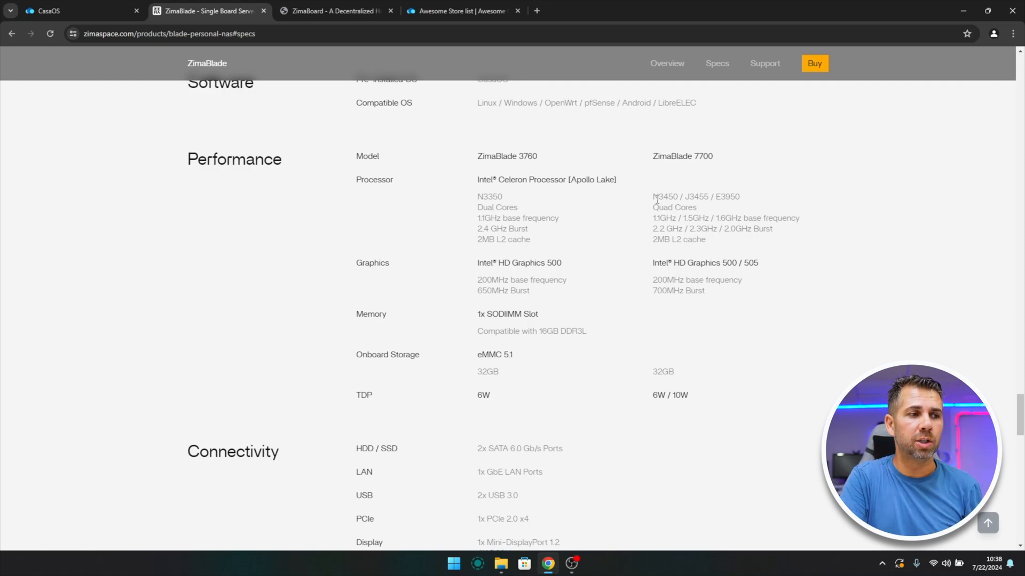
pyautogui.moveTo(686, 193)
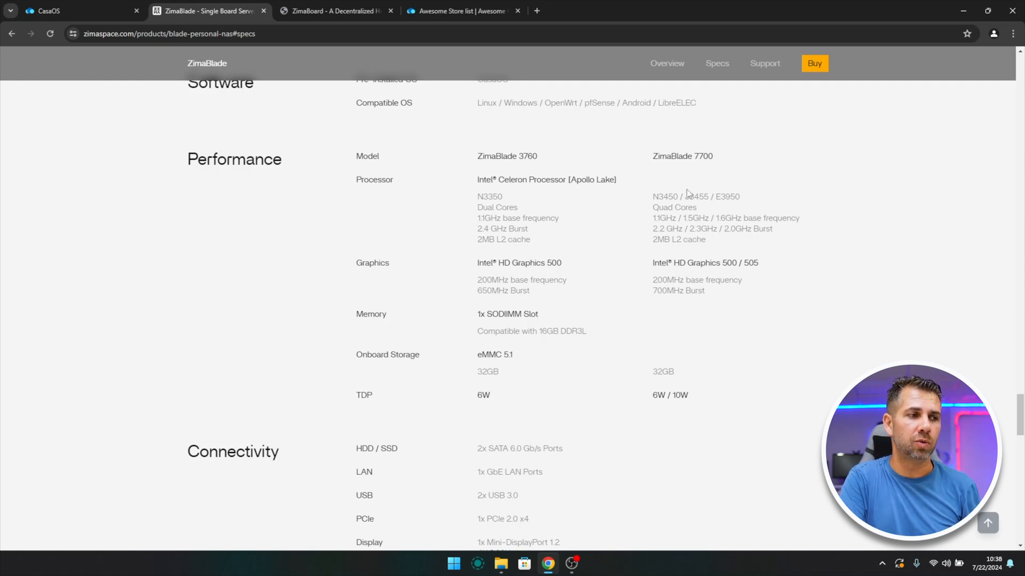
pyautogui.moveTo(490, 194)
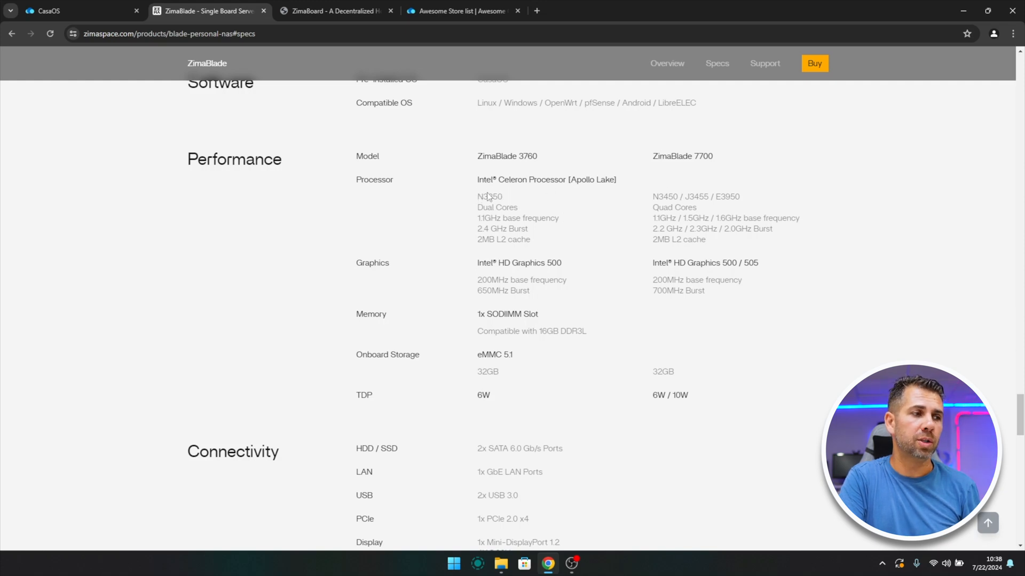
pyautogui.moveTo(610, 210)
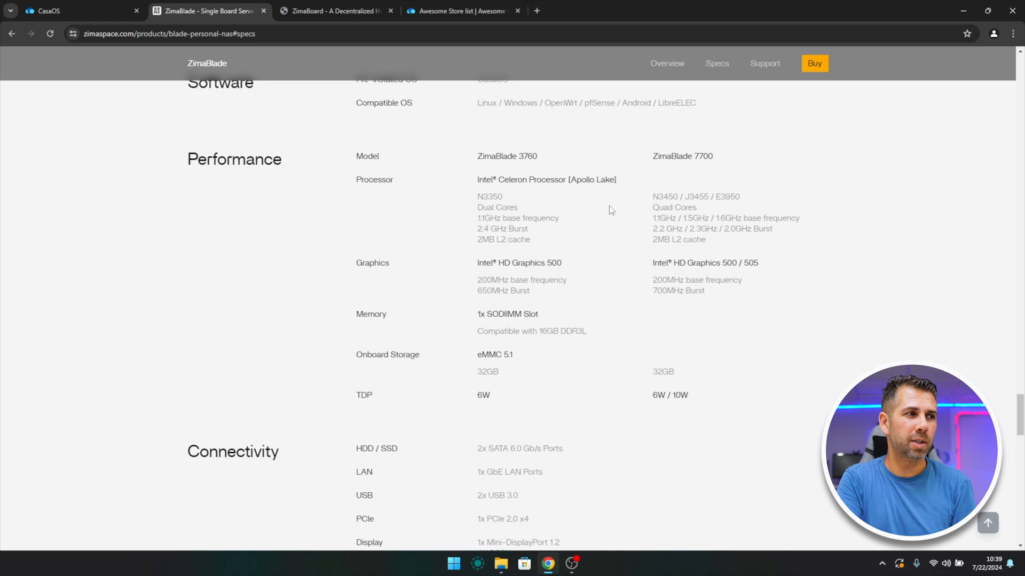
# View the Compare ZimaBoard Models table for 232, 432 and 832, then return to the ZimaBlade specs page
pyautogui.click(333, 10)
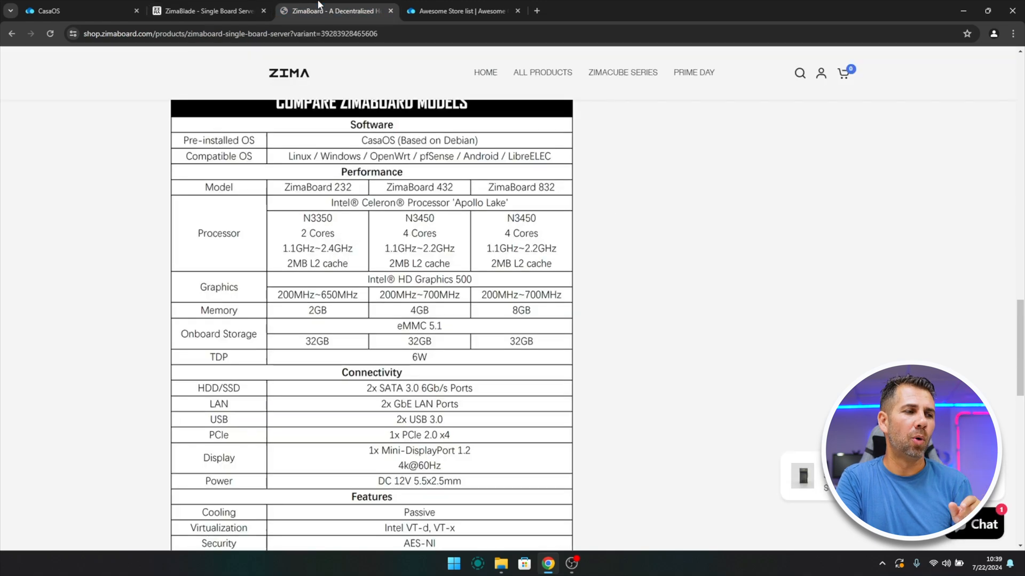
pyautogui.scroll(3)
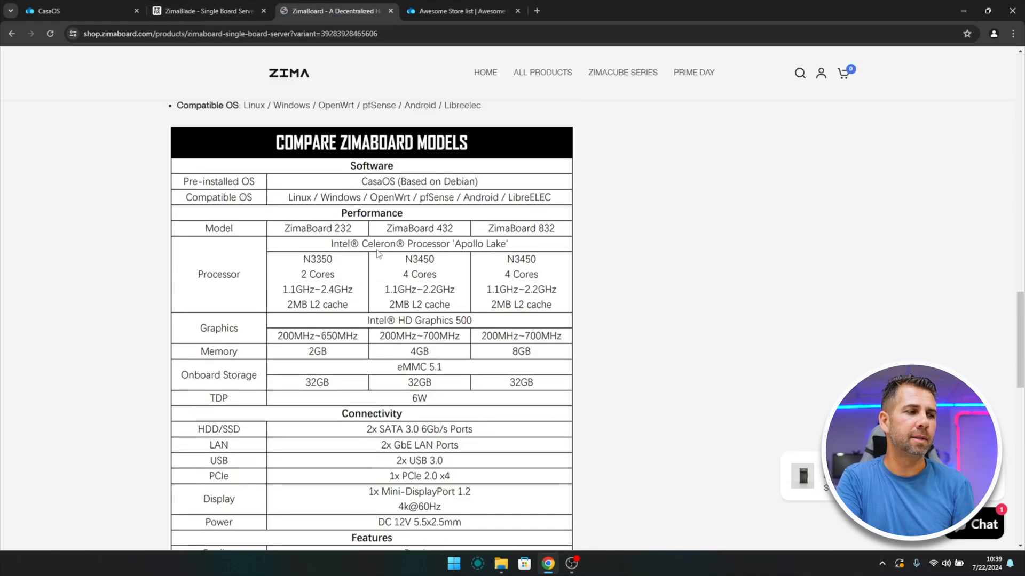
pyautogui.scroll(3)
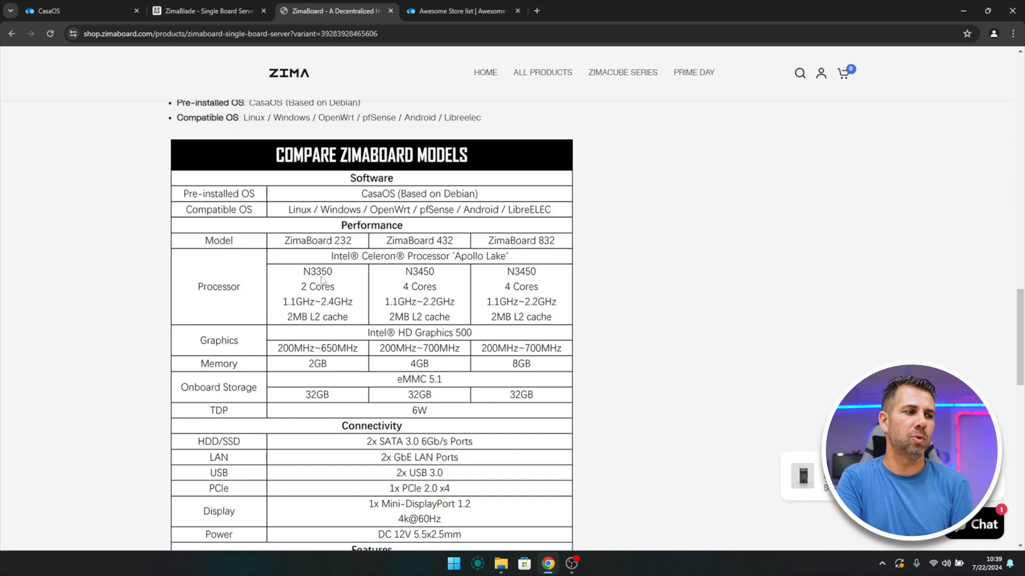
pyautogui.moveTo(518, 258)
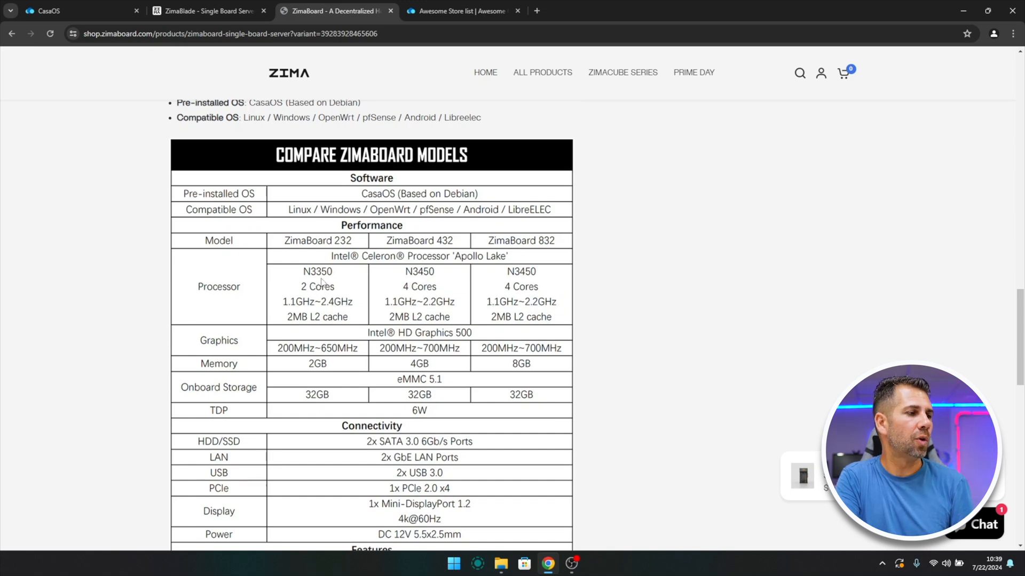
pyautogui.moveTo(491, 311)
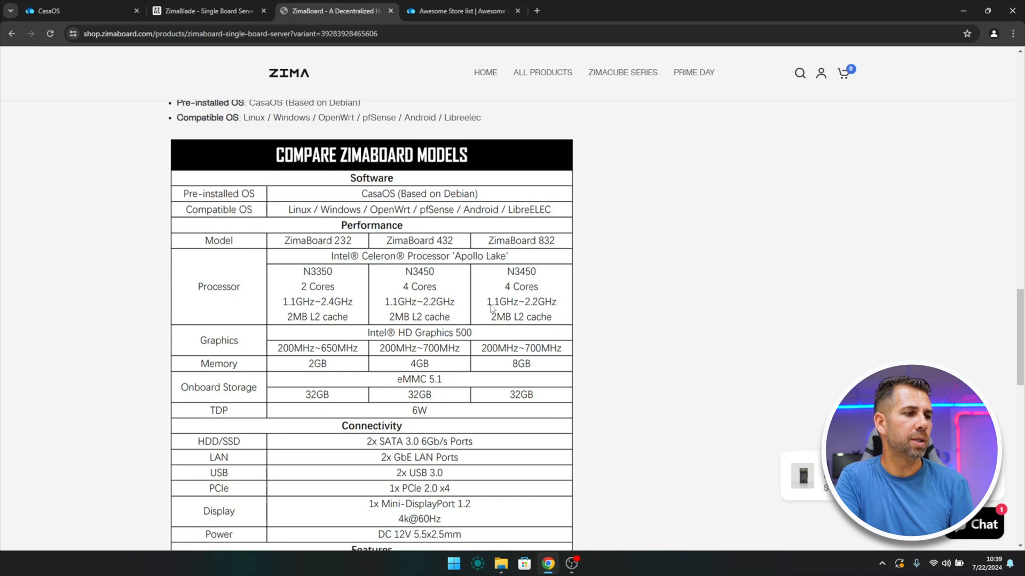
pyautogui.moveTo(545, 278)
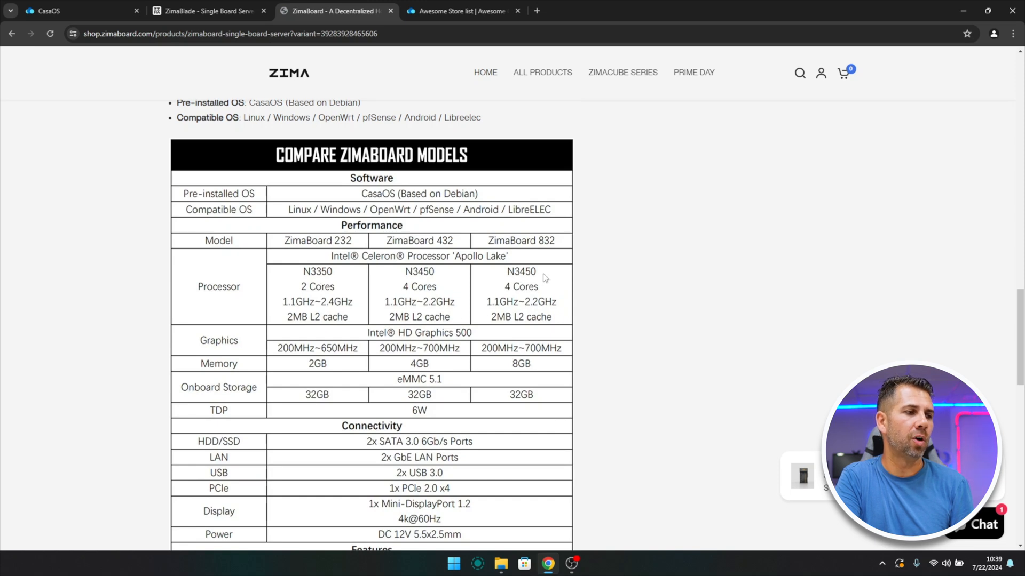
pyautogui.moveTo(301, 280)
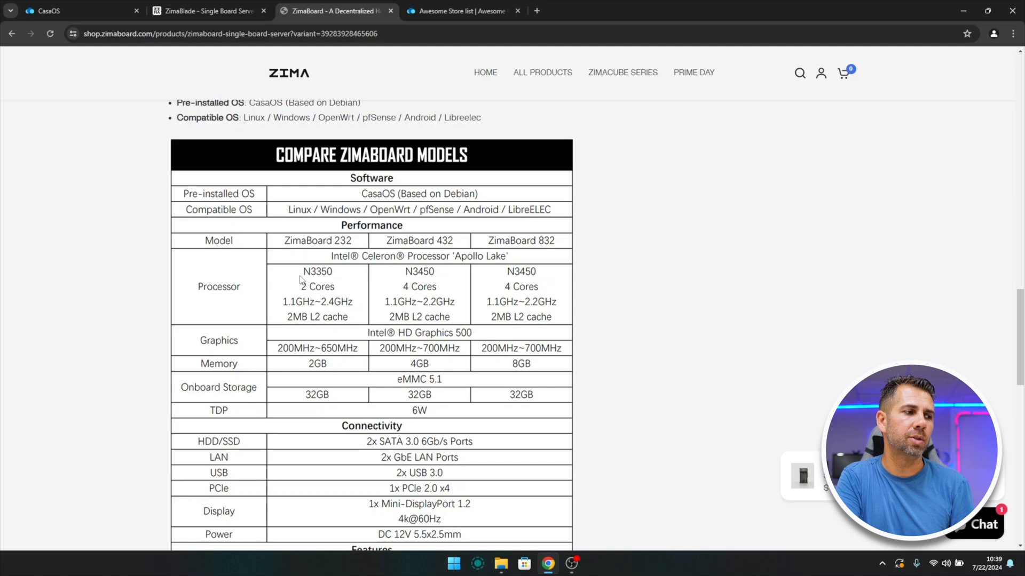
pyautogui.click(209, 11)
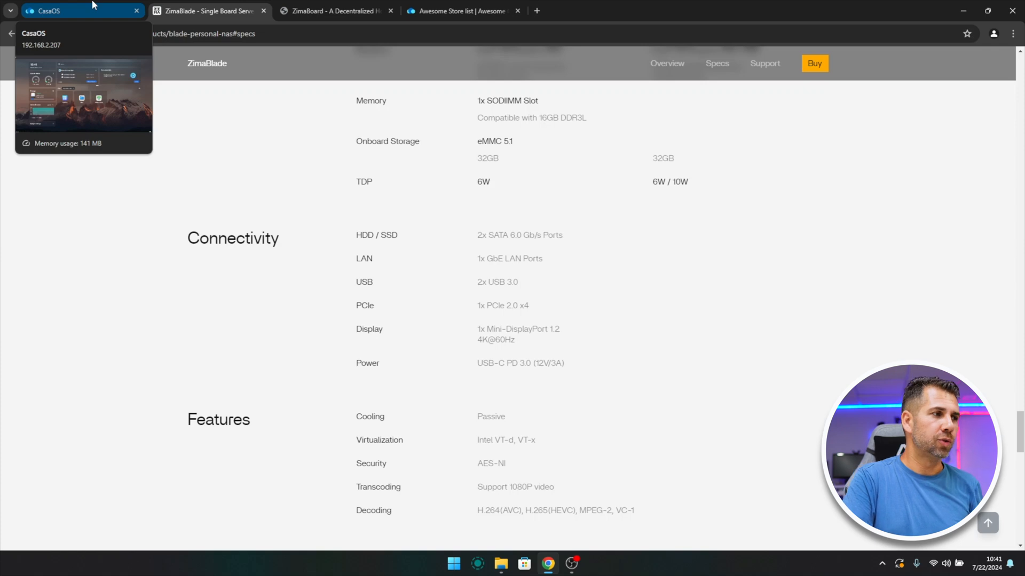
# Return to the CasaOS dashboard and open Files at the DATA folder
pyautogui.click(78, 11)
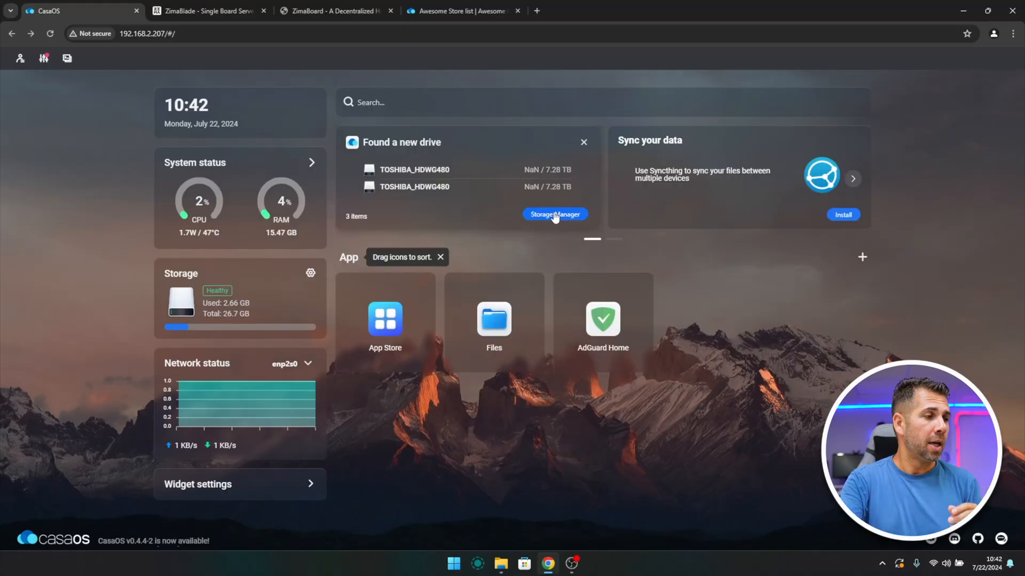
pyautogui.moveTo(572, 156)
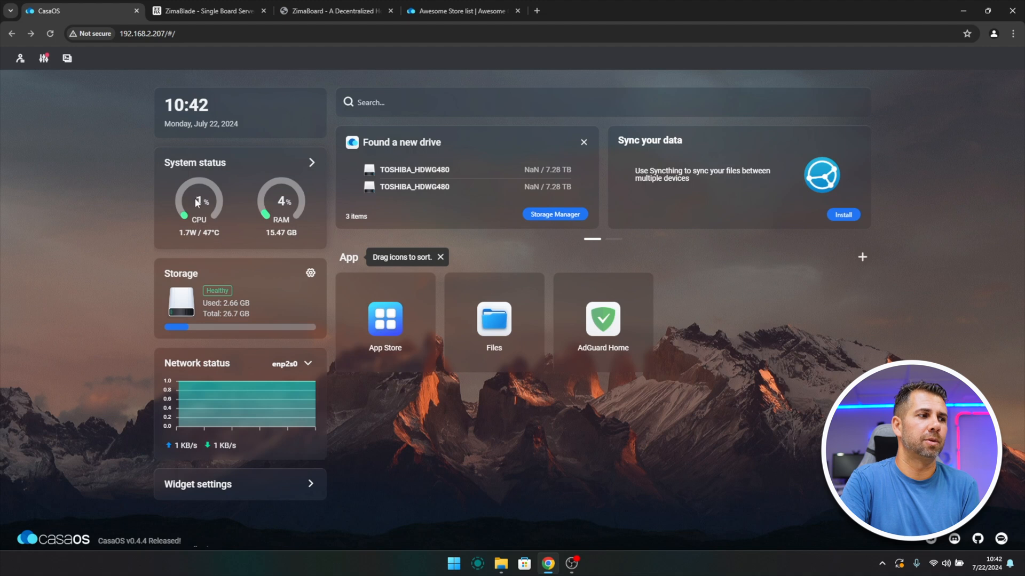
pyautogui.moveTo(225, 120)
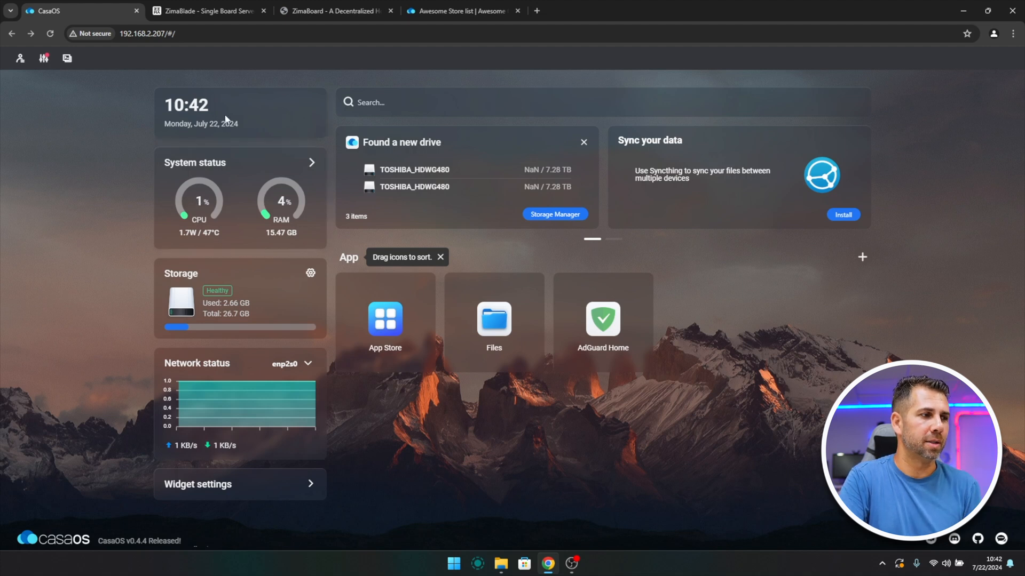
pyautogui.moveTo(302, 203)
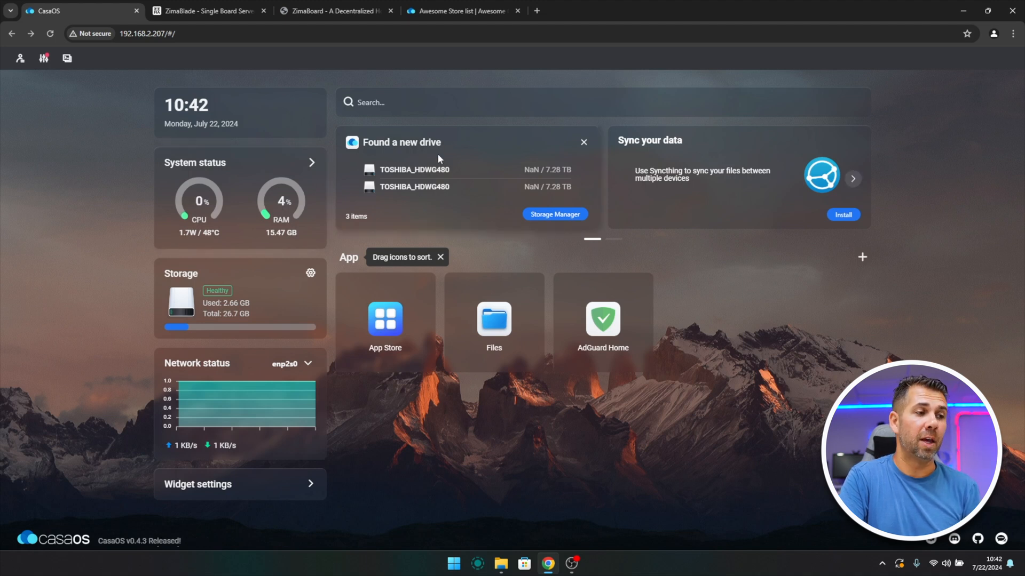
pyautogui.moveTo(437, 174)
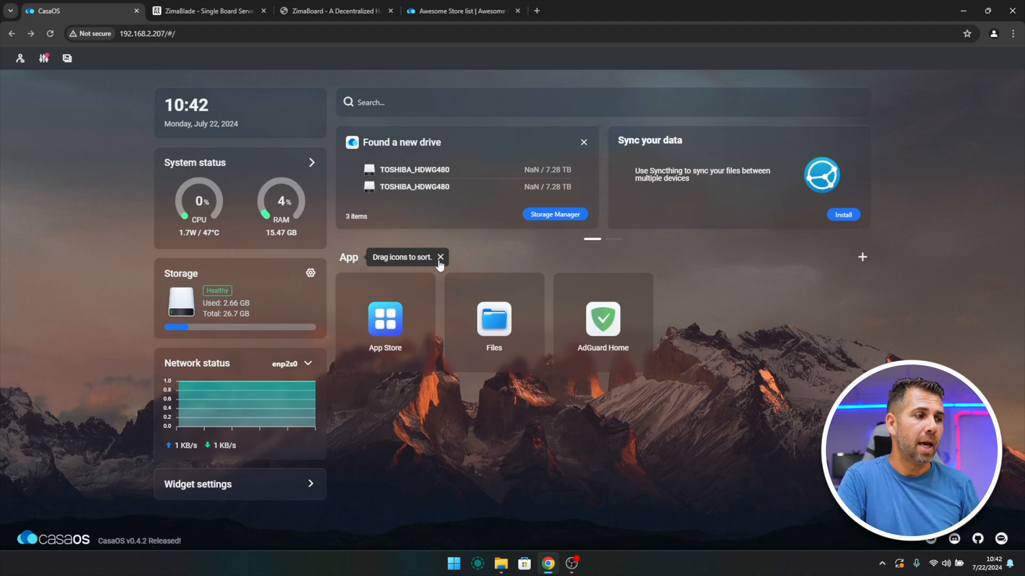
pyautogui.moveTo(601, 321)
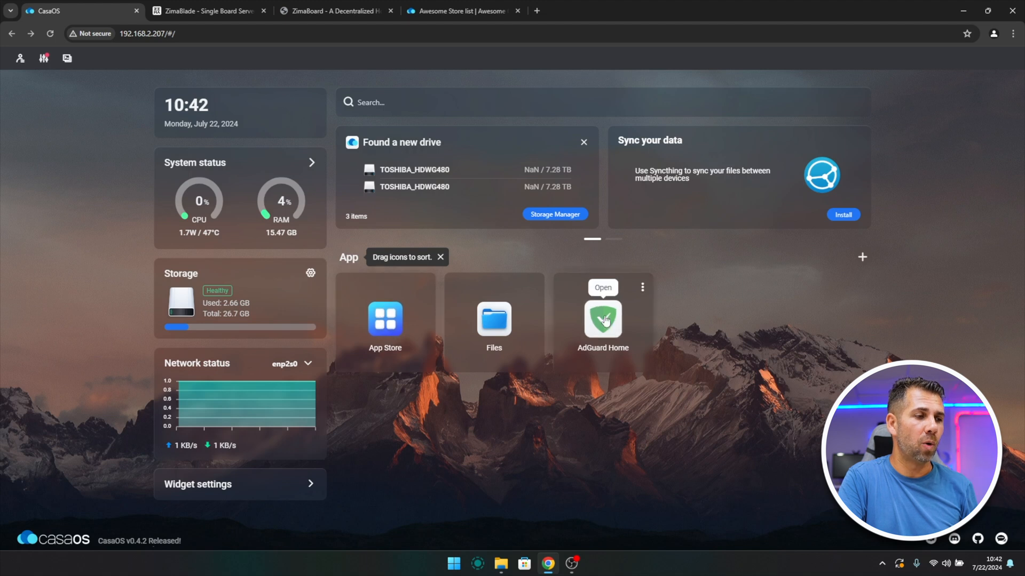
pyautogui.click(493, 320)
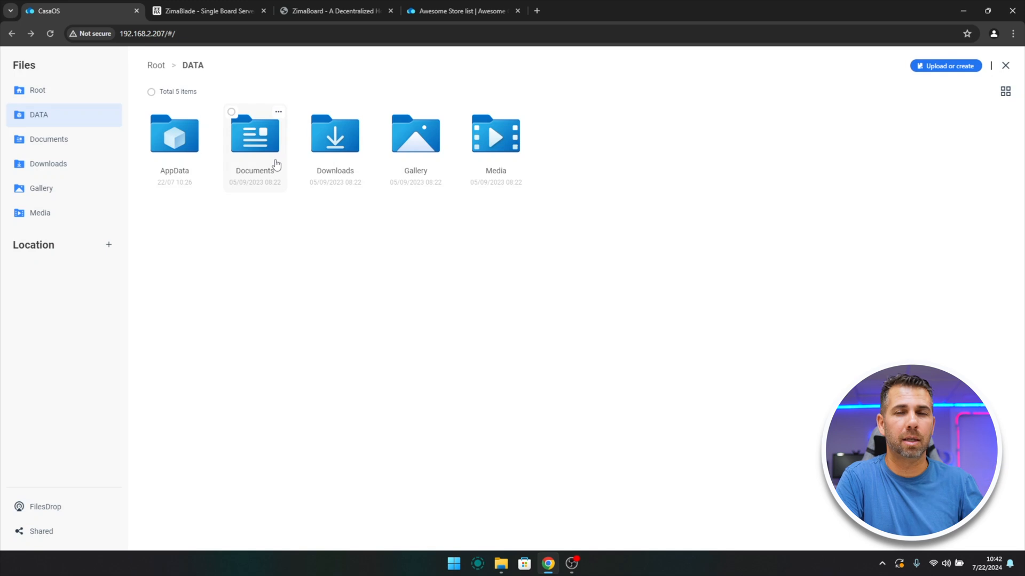
pyautogui.moveTo(1014, 63)
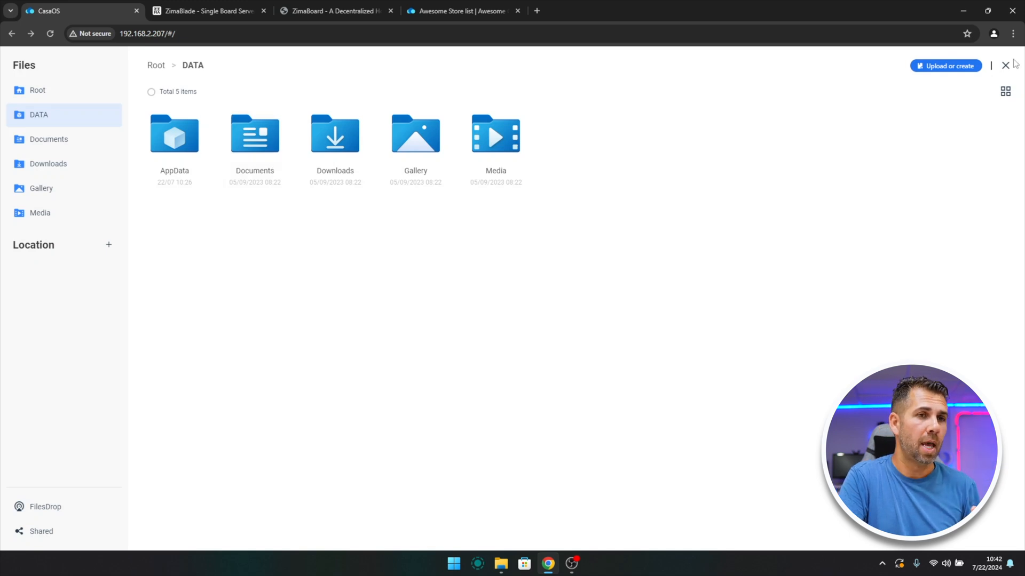
# Close the Files window and bring up the dashboard widget settings panel
pyautogui.click(1006, 65)
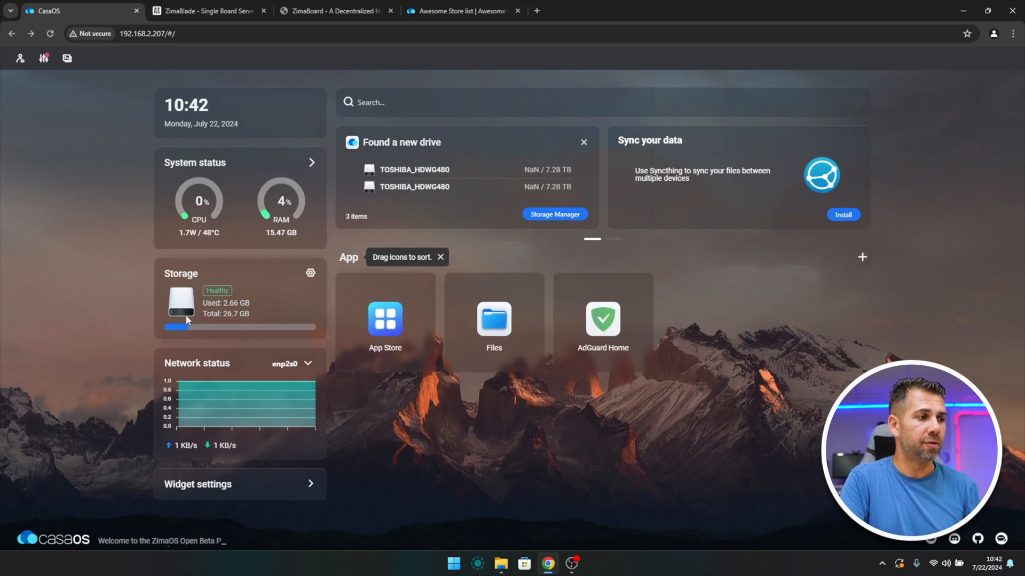
pyautogui.moveTo(210, 302)
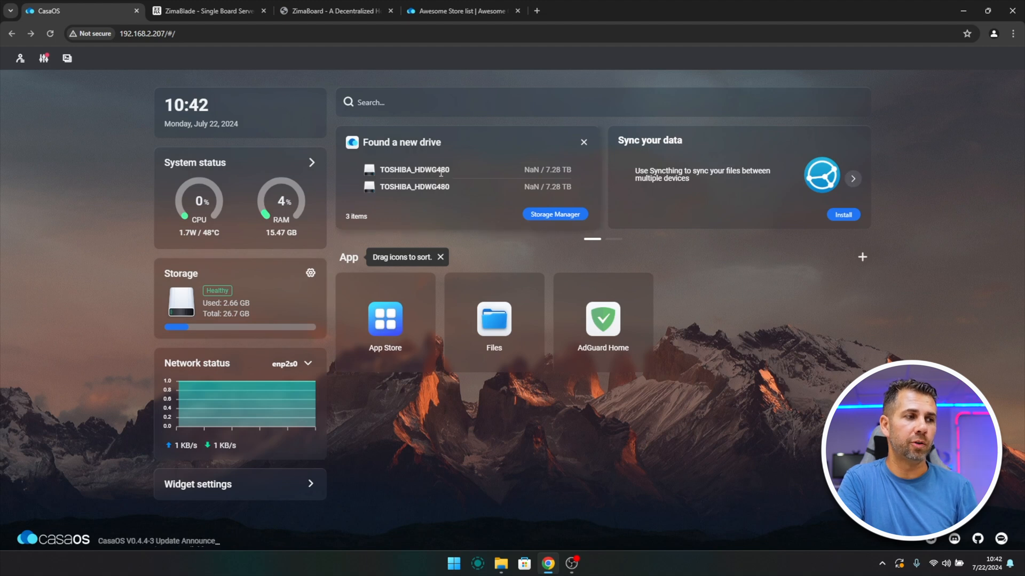
pyautogui.moveTo(439, 179)
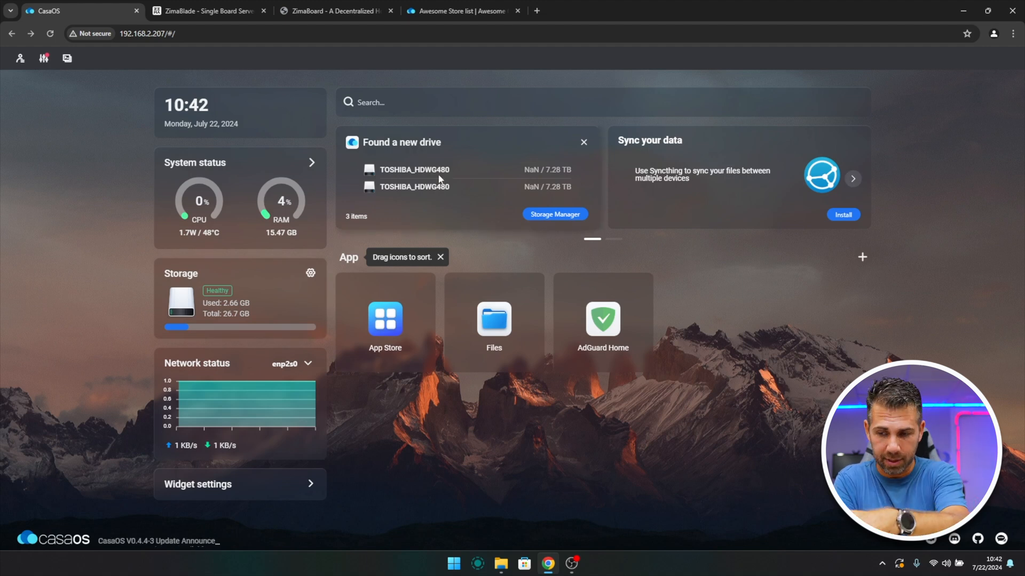
pyautogui.moveTo(438, 228)
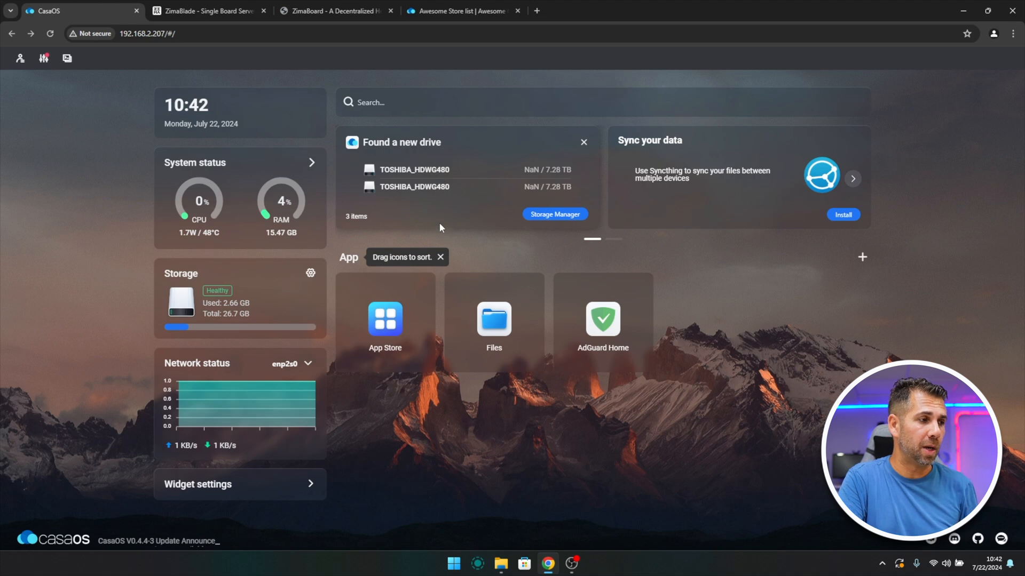
pyautogui.moveTo(247, 419)
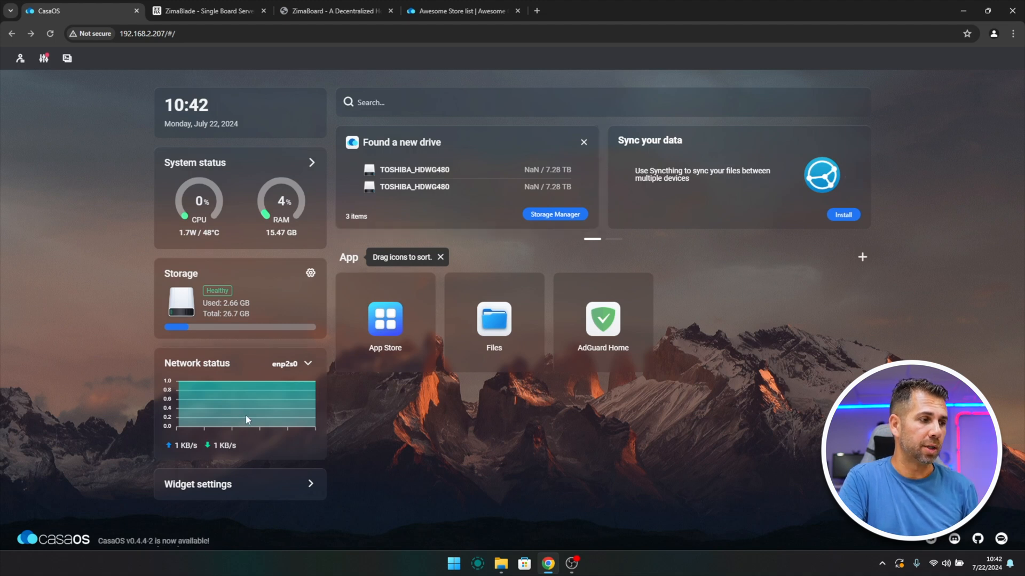
pyautogui.click(305, 487)
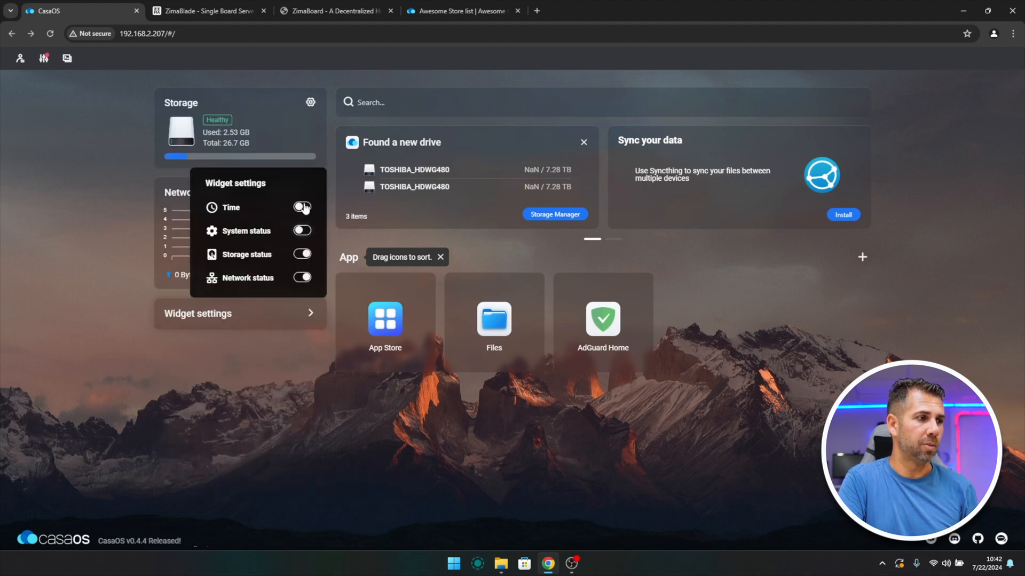
pyautogui.click(301, 207)
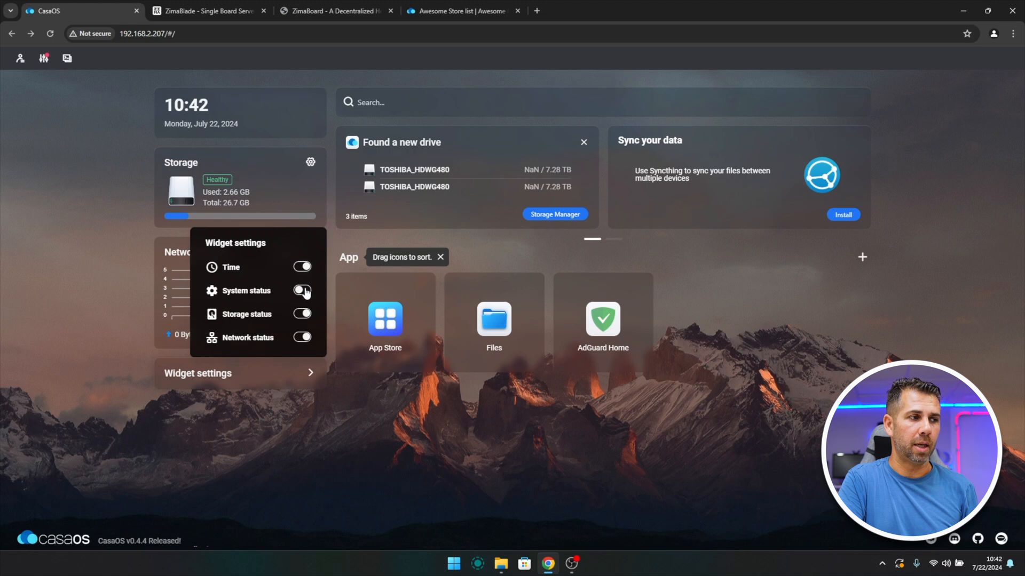
pyautogui.click(302, 290)
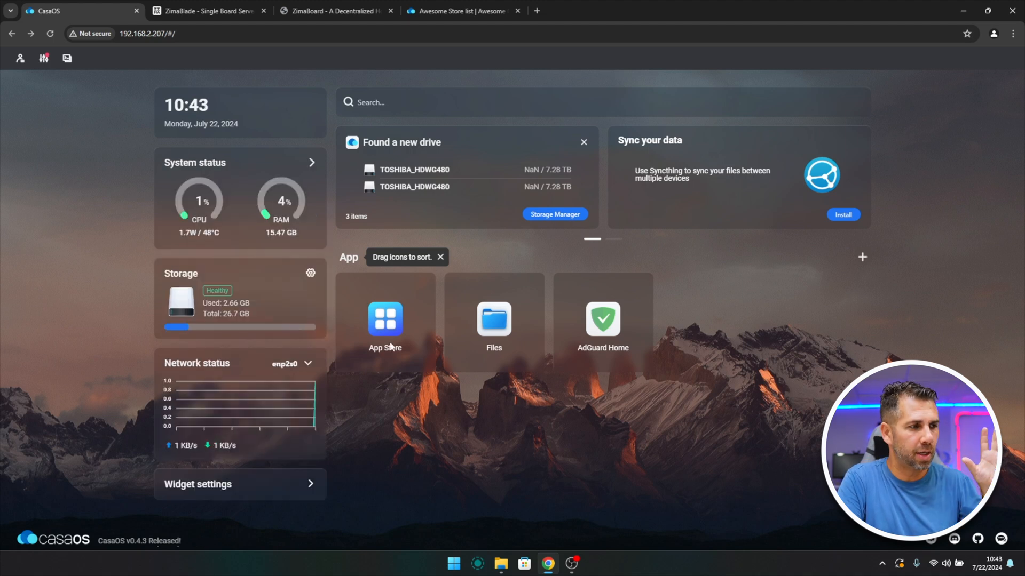
pyautogui.moveTo(385, 319)
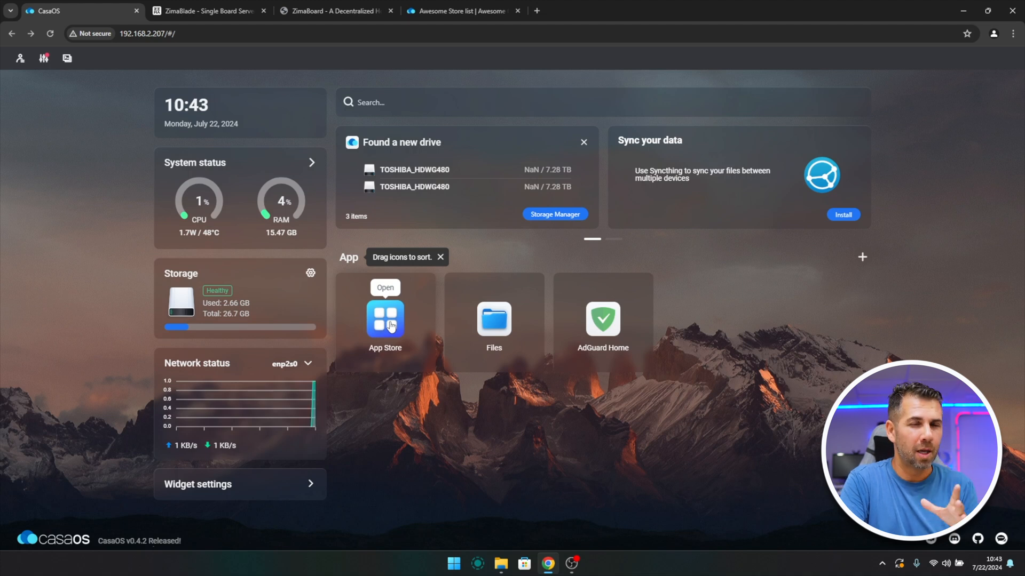
pyautogui.moveTo(412, 329)
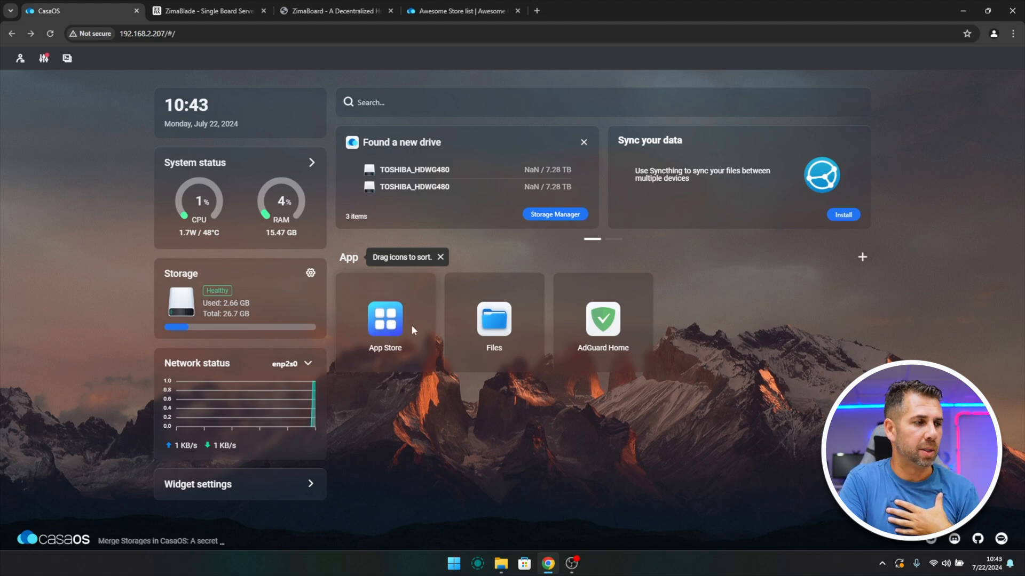
pyautogui.moveTo(385, 320)
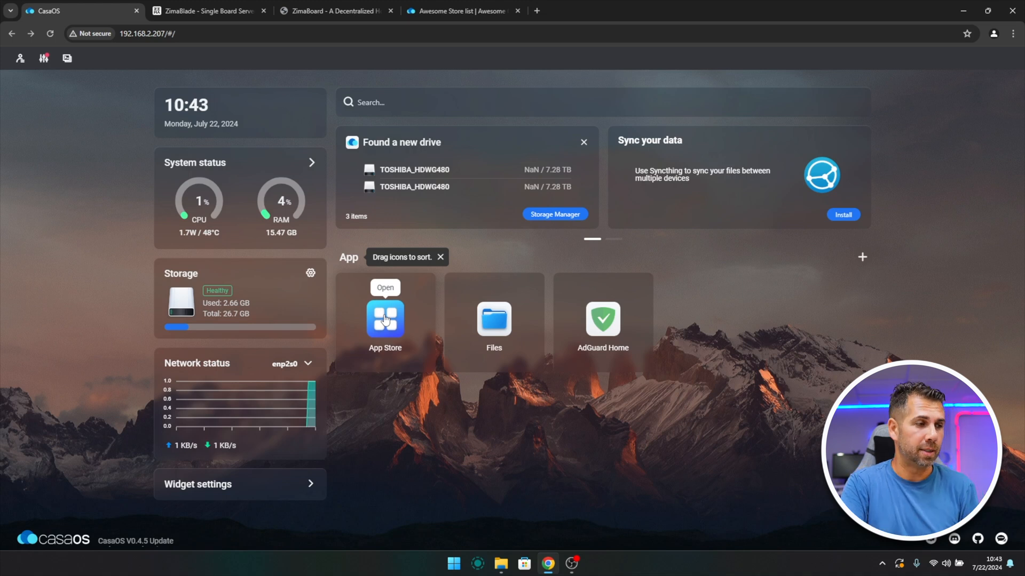
# Open the App Store and page through the featured apps carousel
pyautogui.click(386, 320)
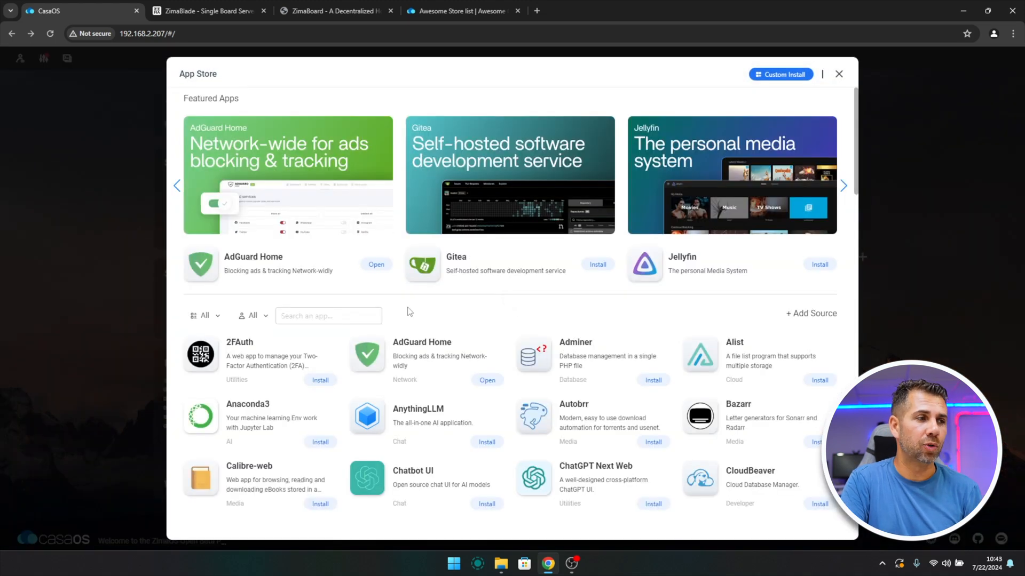
pyautogui.click(842, 186)
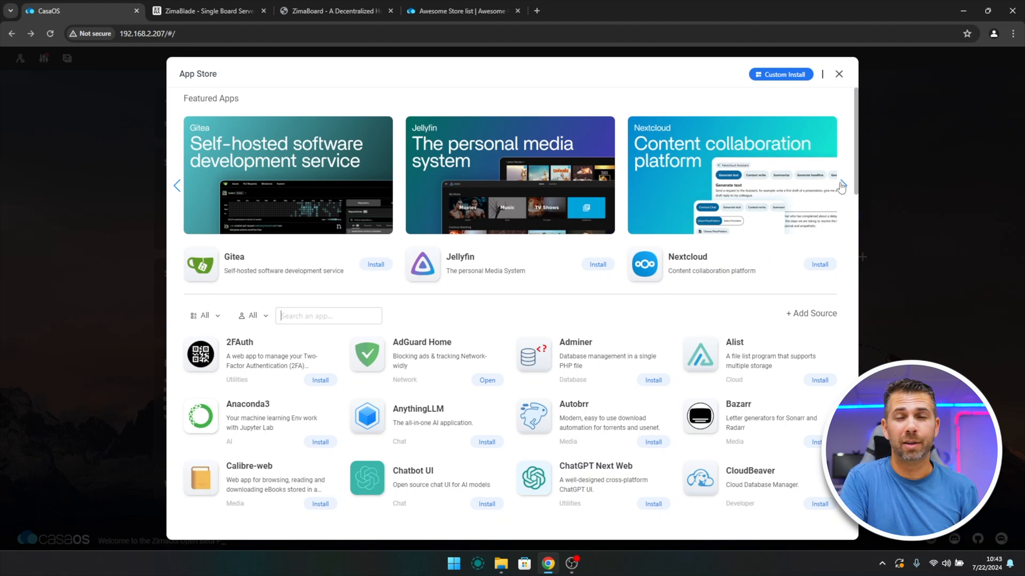
pyautogui.click(842, 185)
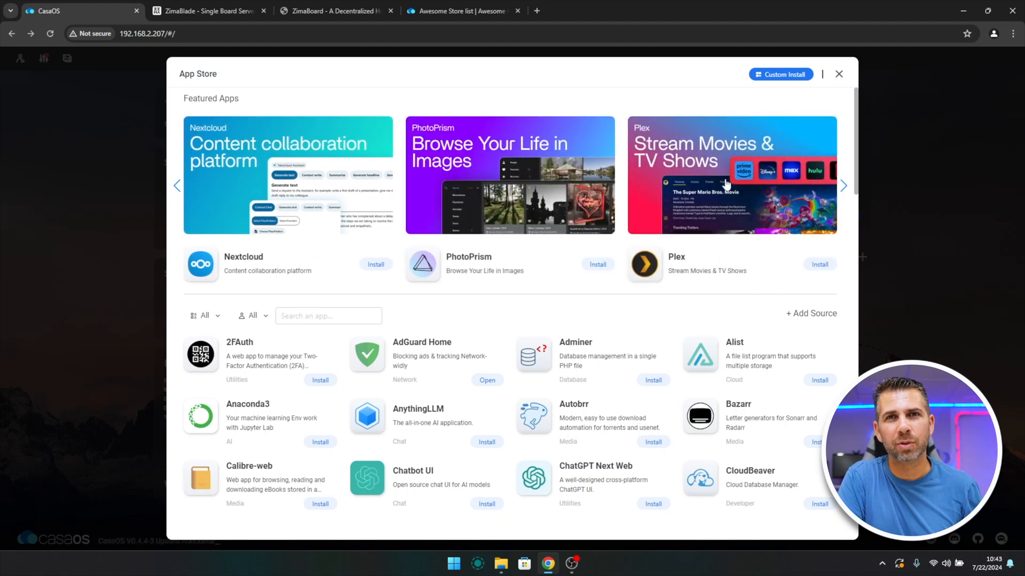
# Browse the full app catalogue down to Pi-hole
pyautogui.scroll(-3)
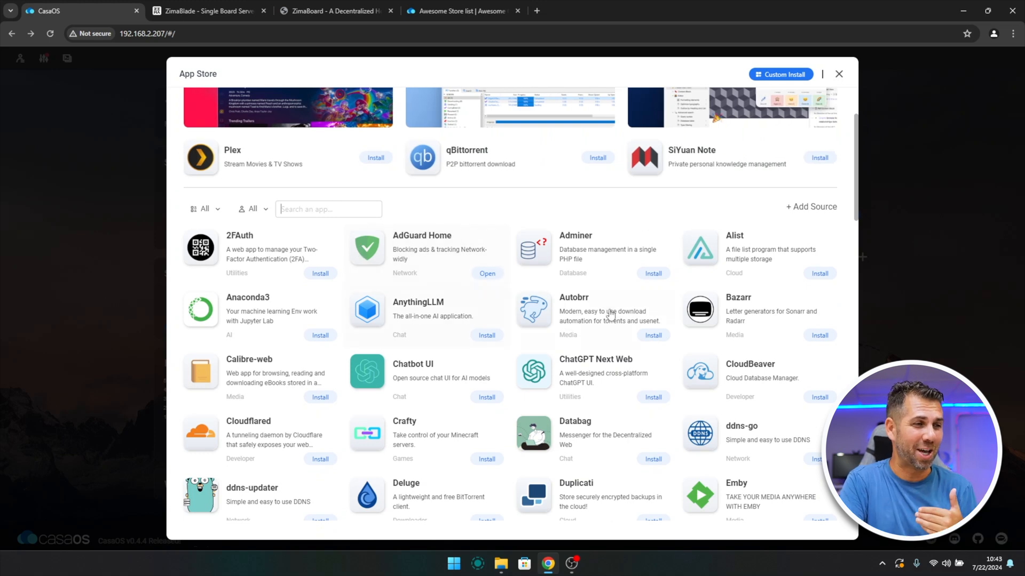
pyautogui.scroll(-3)
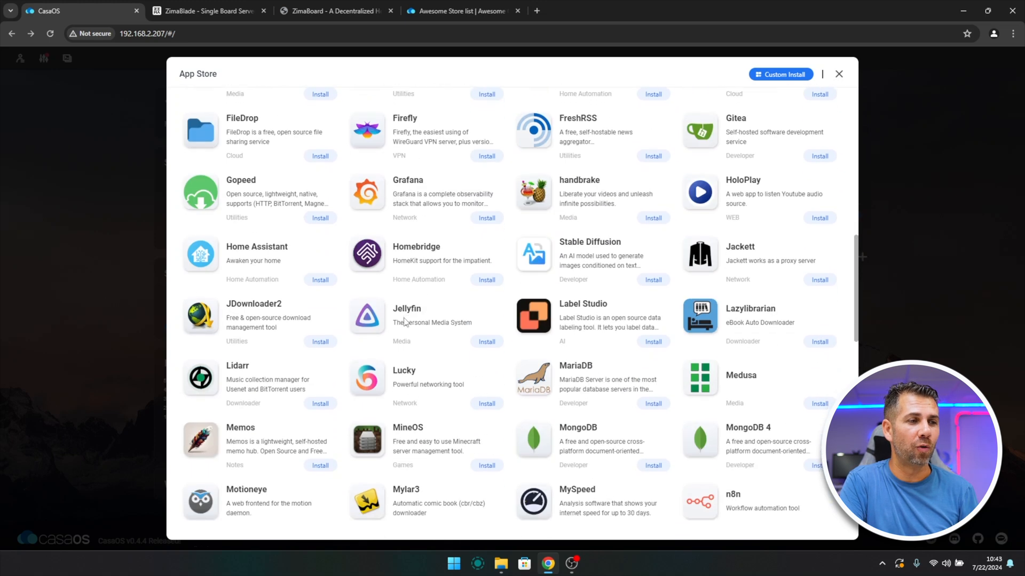
pyautogui.scroll(3)
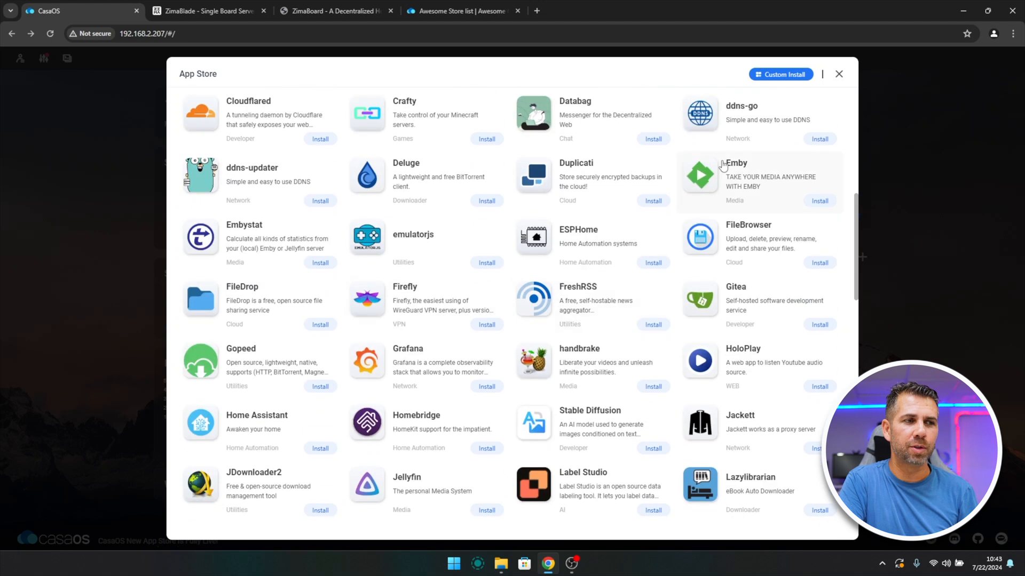
pyautogui.moveTo(494, 267)
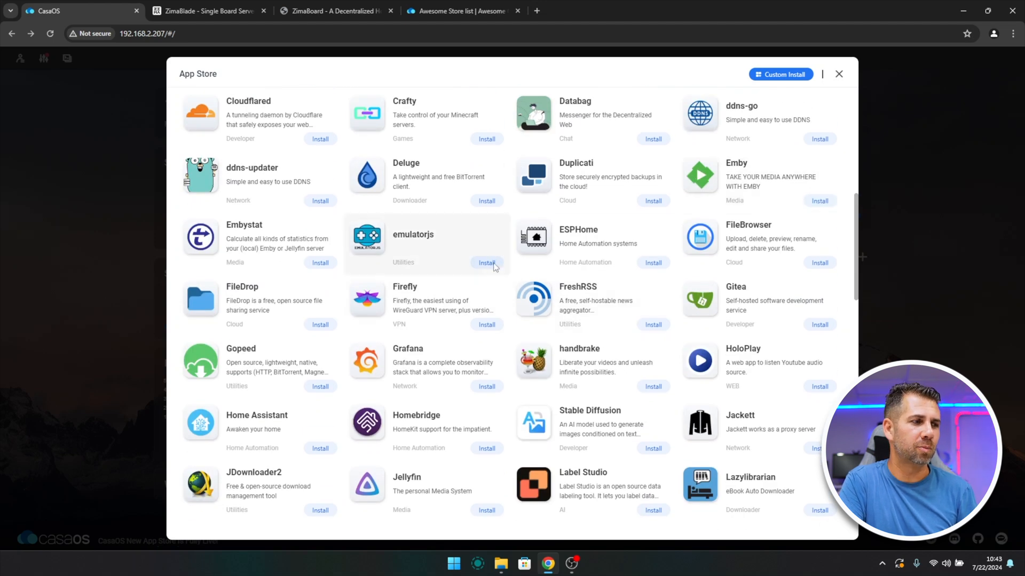
pyautogui.scroll(-3)
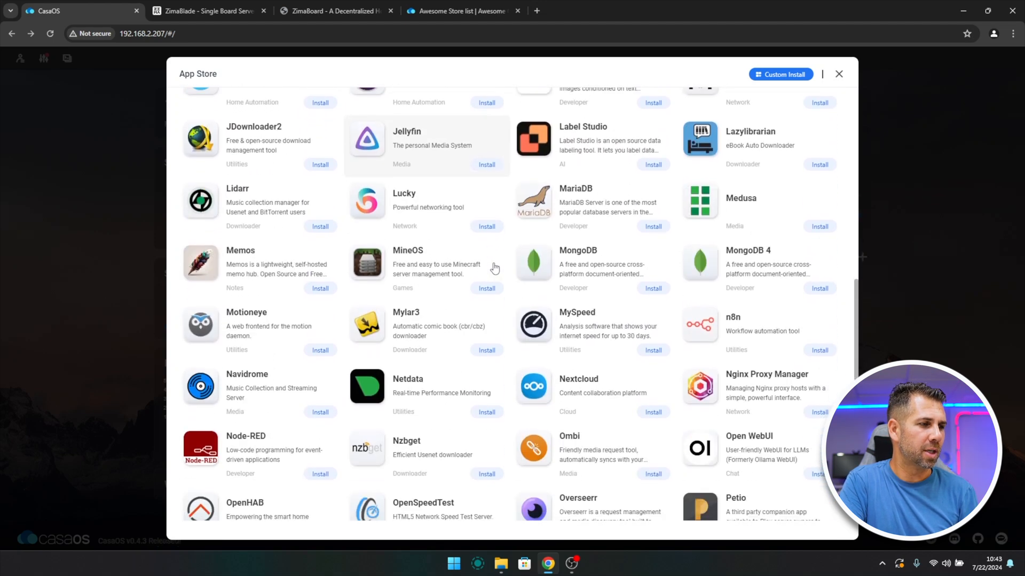
pyautogui.scroll(-3)
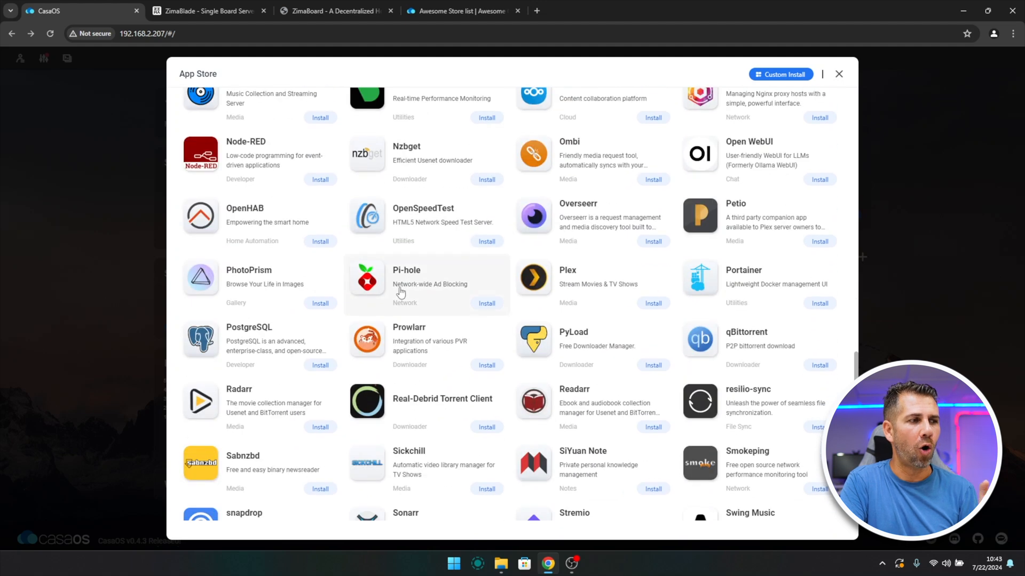
pyautogui.moveTo(455, 285)
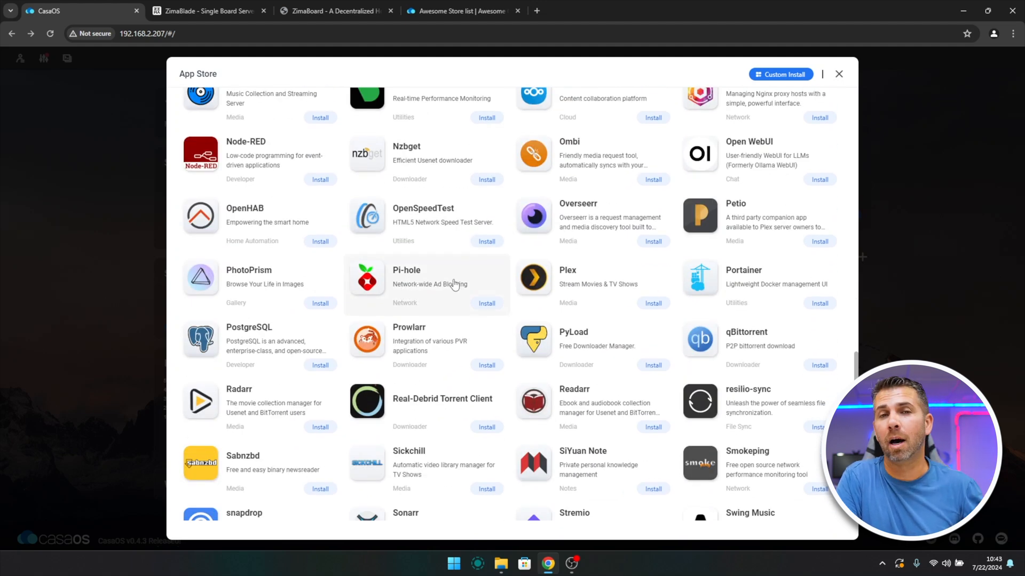
pyautogui.moveTo(458, 262)
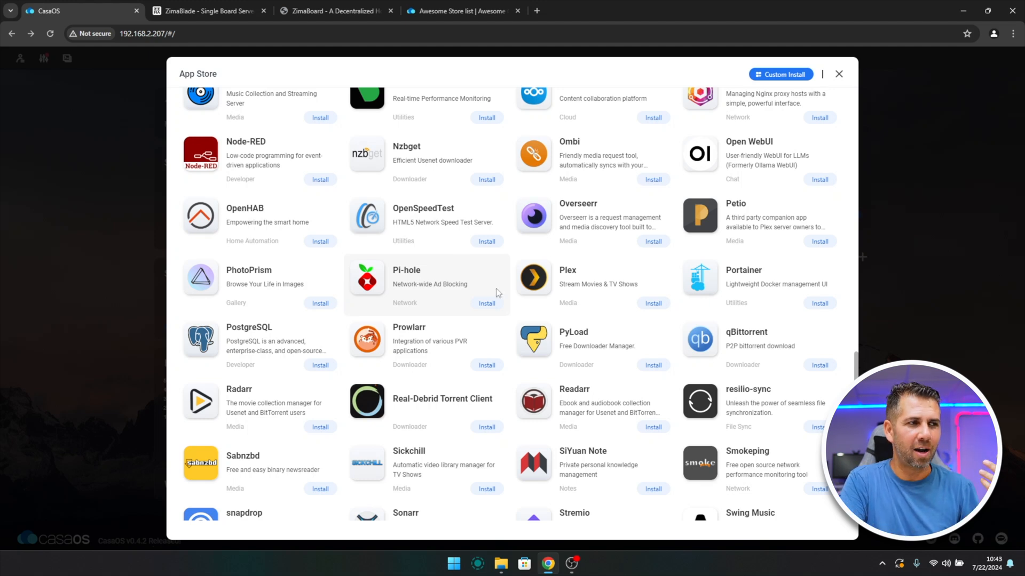
pyautogui.moveTo(487, 303)
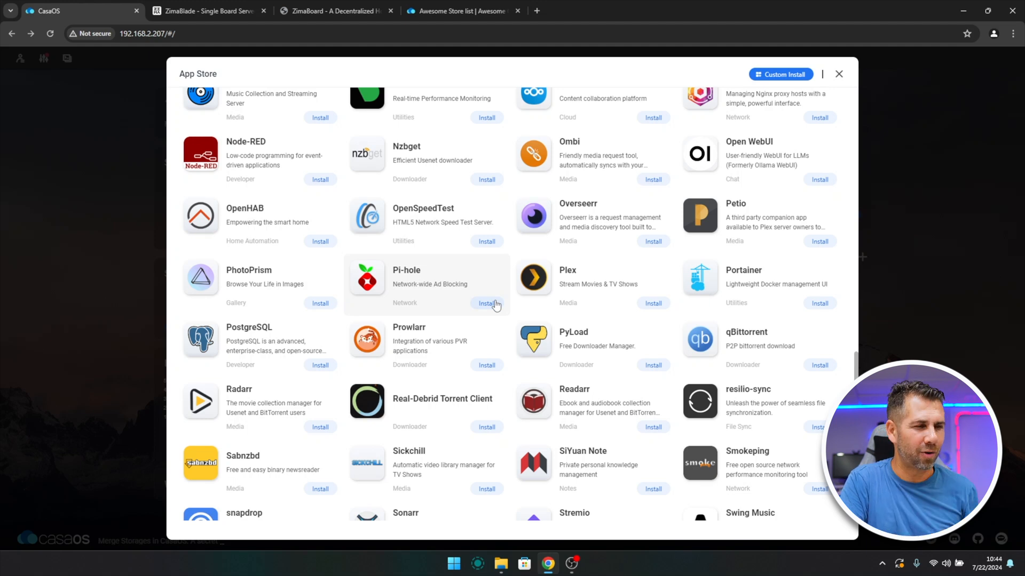
pyautogui.moveTo(487, 307)
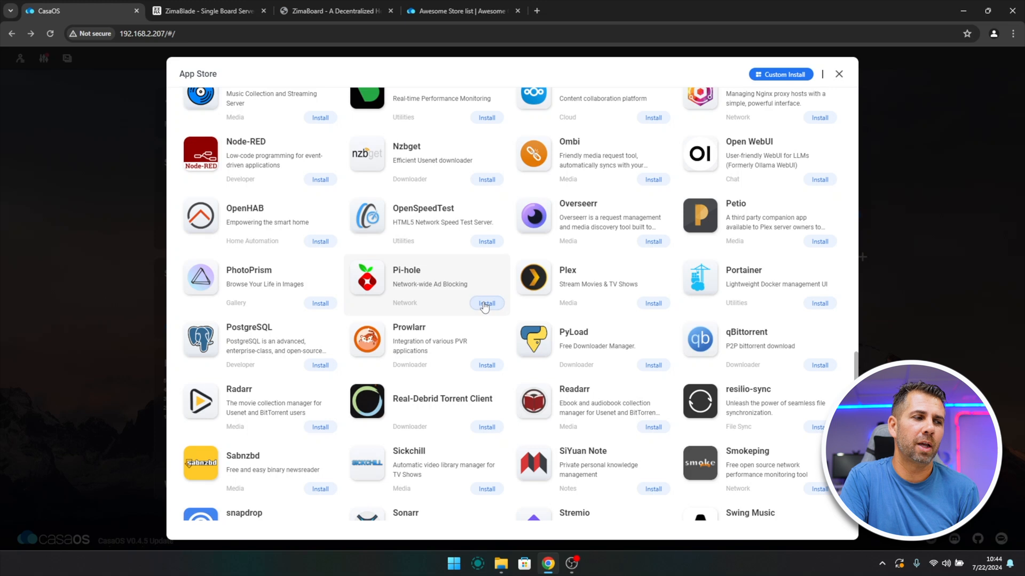
# Install Pi-hole, acknowledging the default password tip and continuing in background
pyautogui.click(486, 303)
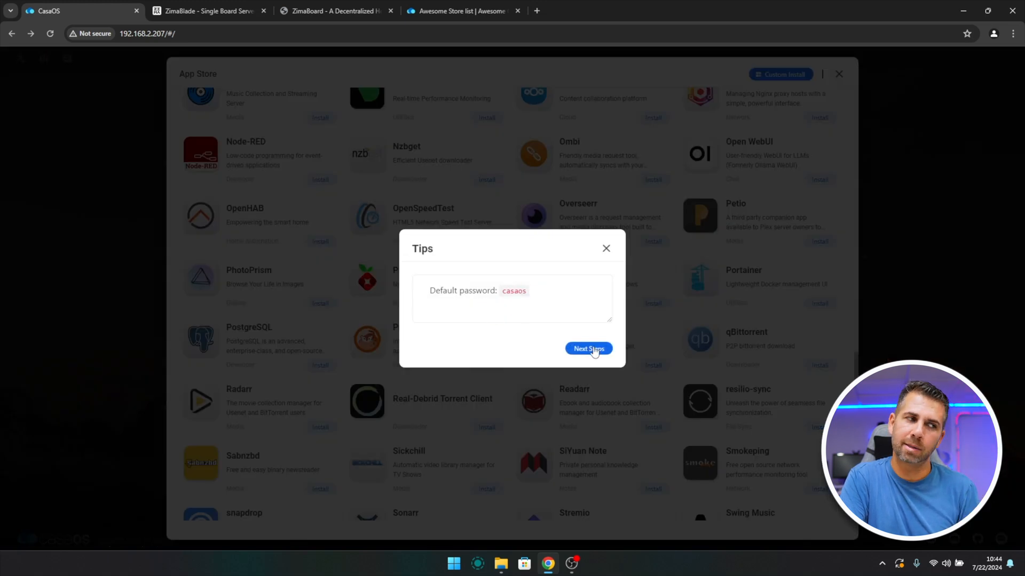
pyautogui.click(587, 348)
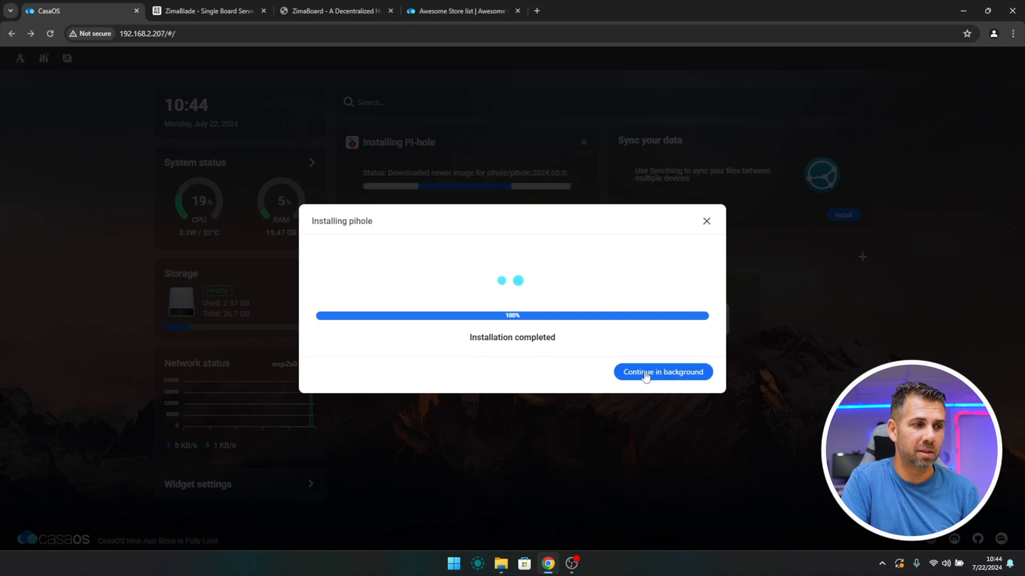
pyautogui.click(661, 371)
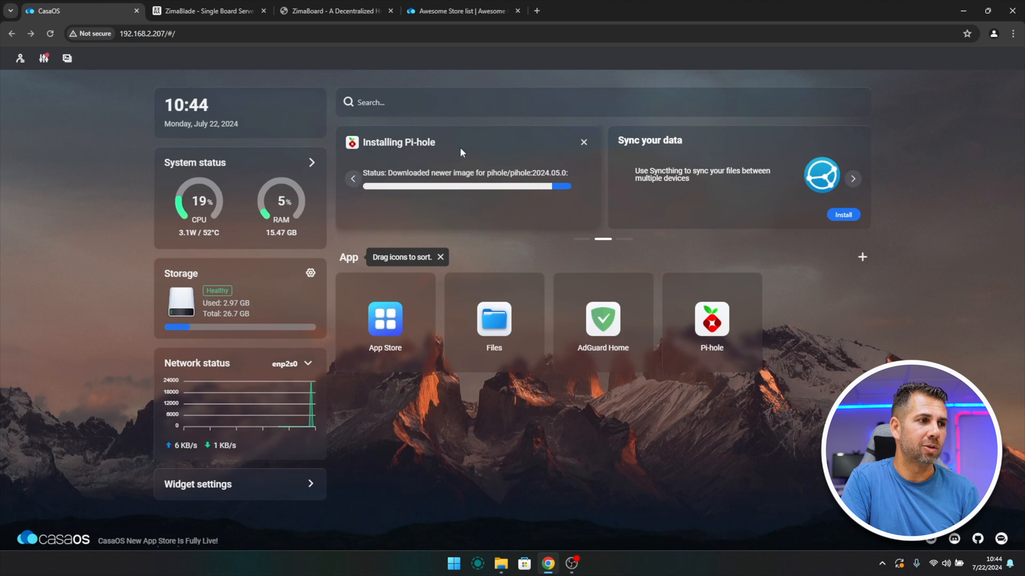
pyautogui.moveTo(758, 319)
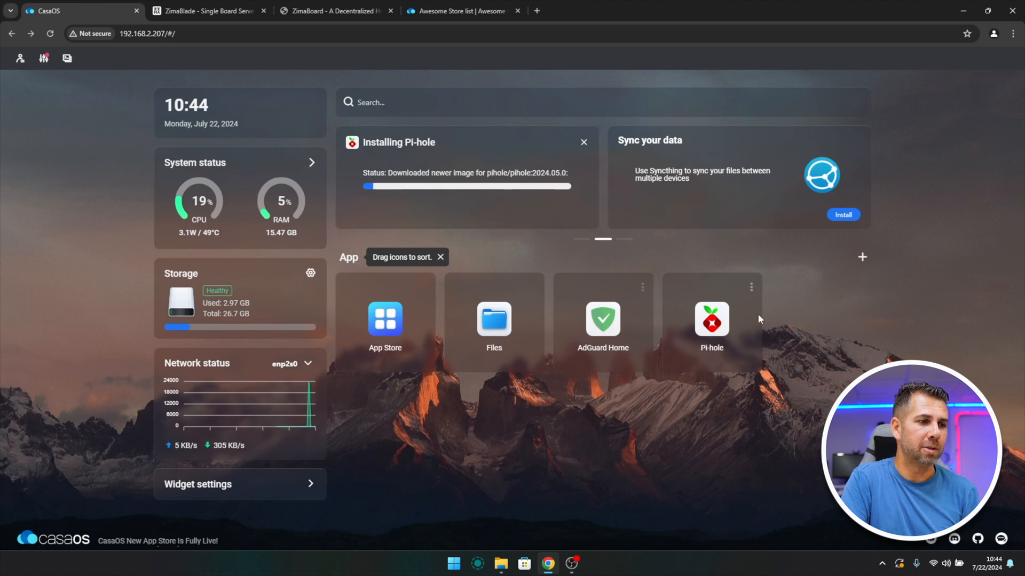
pyautogui.moveTo(711, 321)
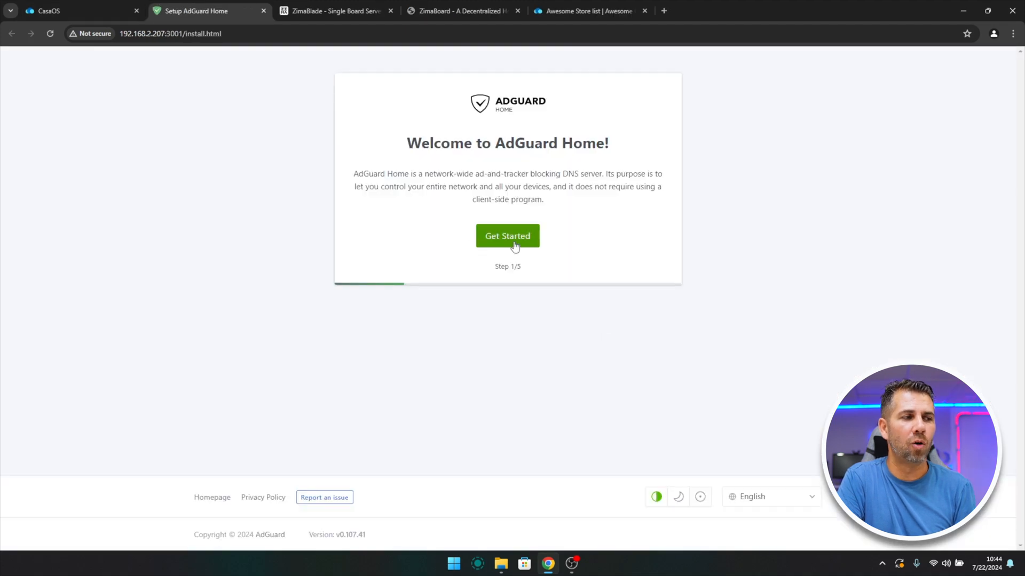
pyautogui.moveTo(505, 237)
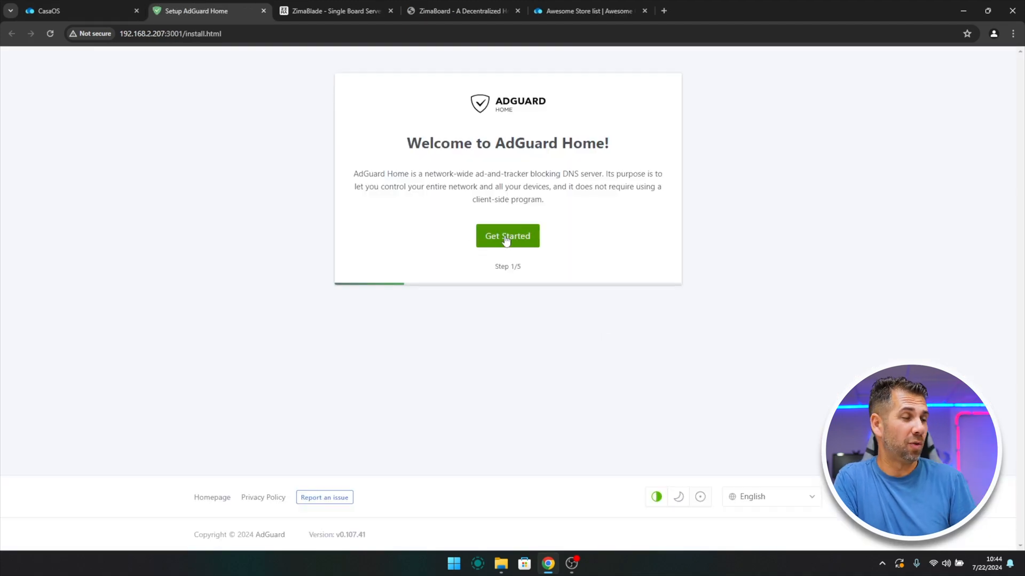
# Return to the CasaOS dashboard and launch the Pi-hole web interface
pyautogui.click(46, 11)
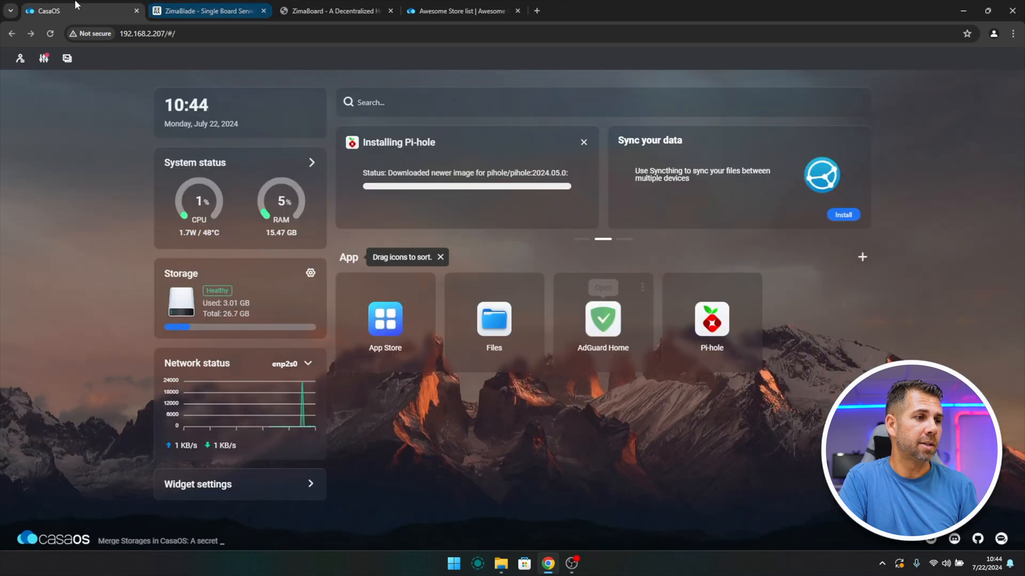
pyautogui.click(712, 321)
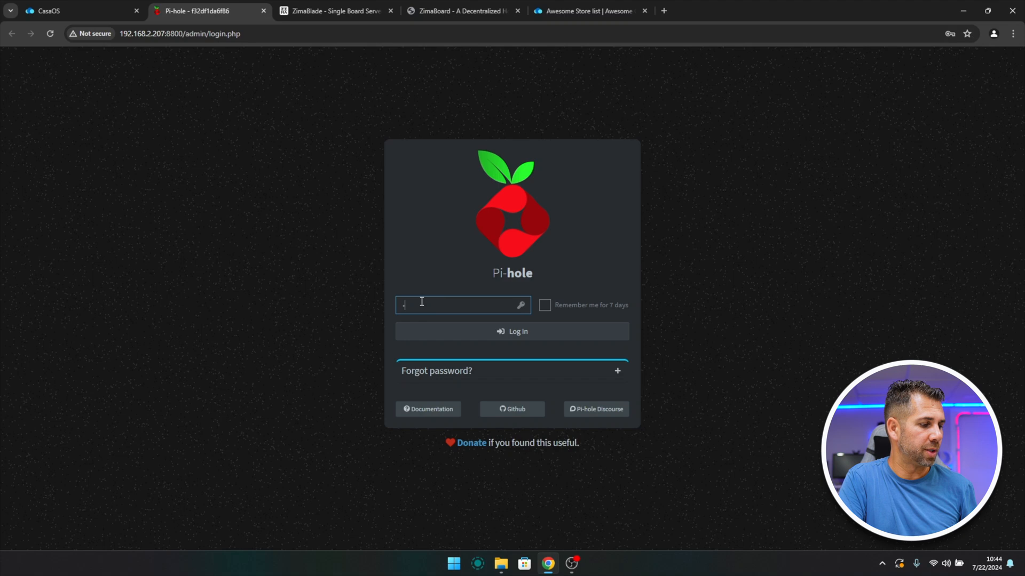
# Sign in to Pi-hole admin with the default password and dismiss Chrome's breach warning
pyautogui.write('password')
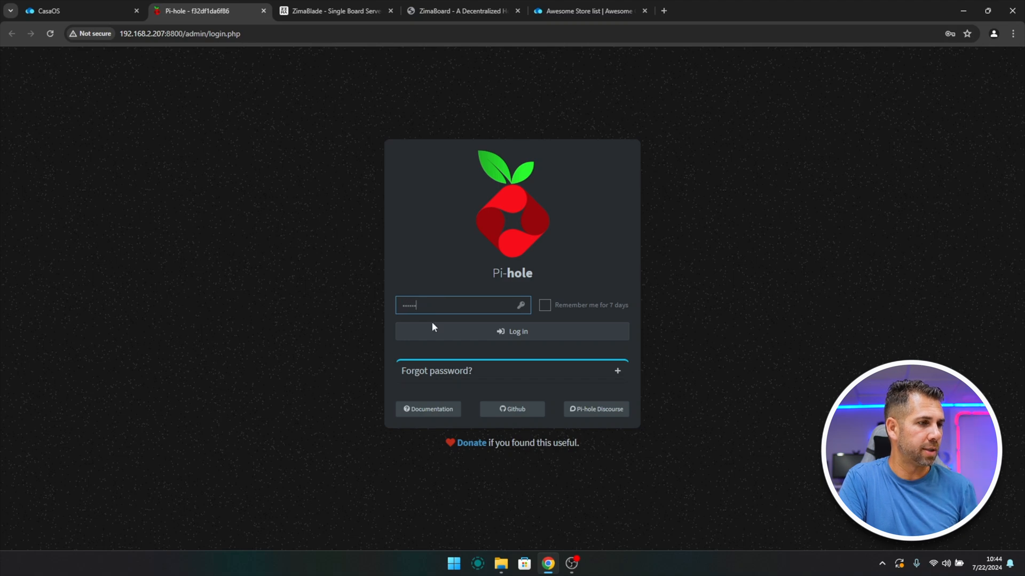
pyautogui.click(511, 331)
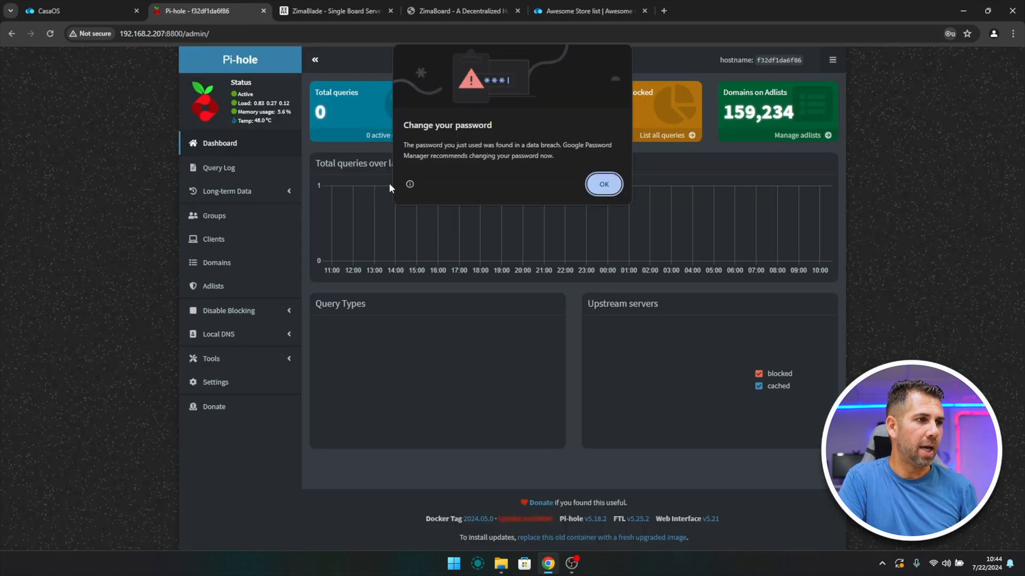
pyautogui.click(601, 183)
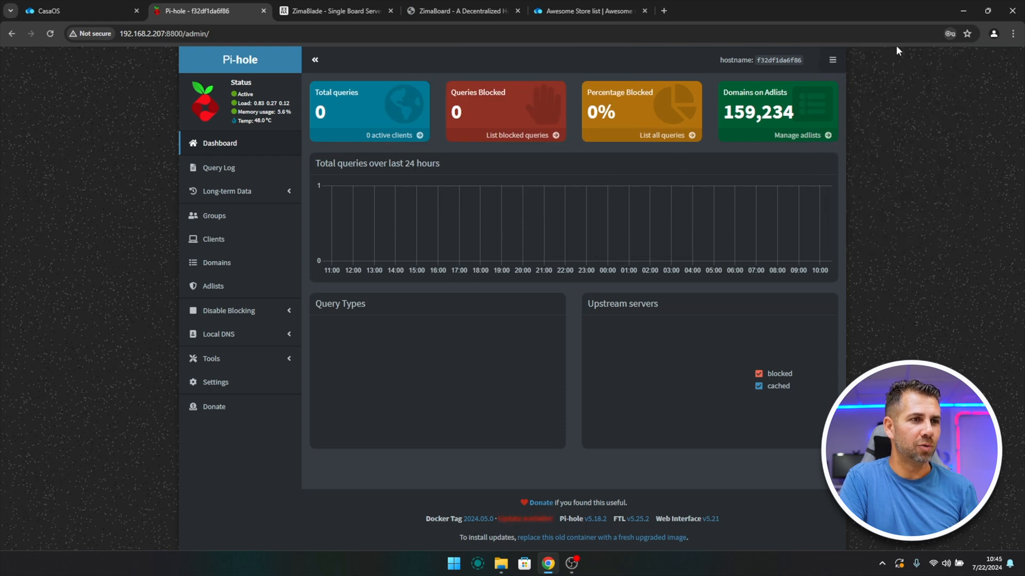
pyautogui.moveTo(219, 167)
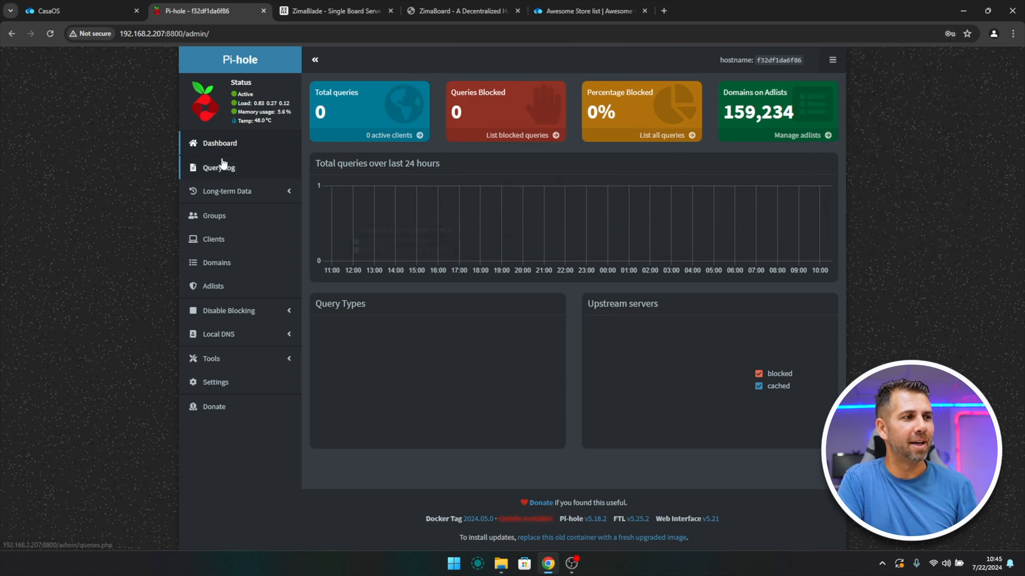
pyautogui.moveTo(342, 212)
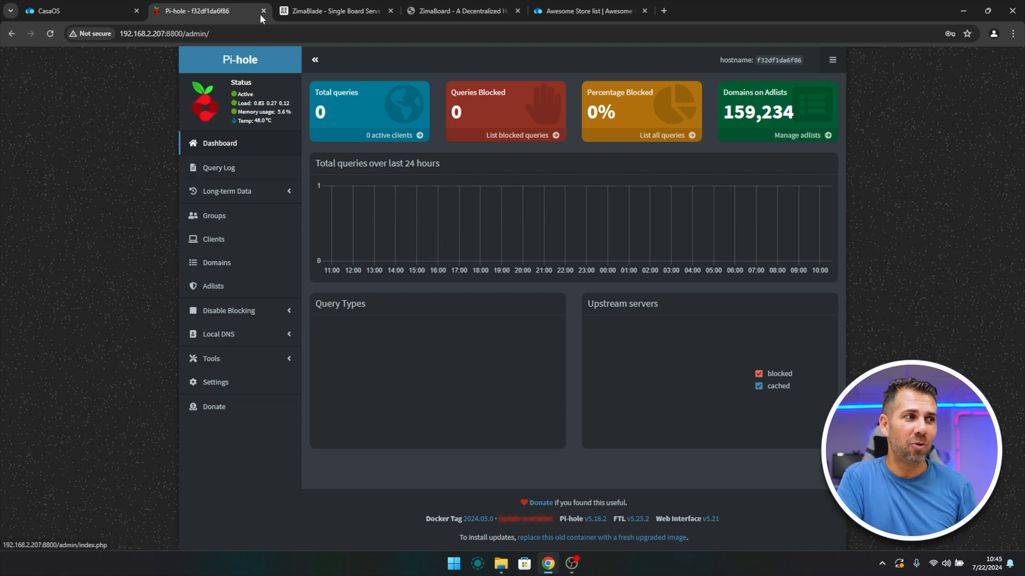
# Close the Pi-hole tab and scroll through the App Store catalogue from the dashboard tile
pyautogui.click(263, 11)
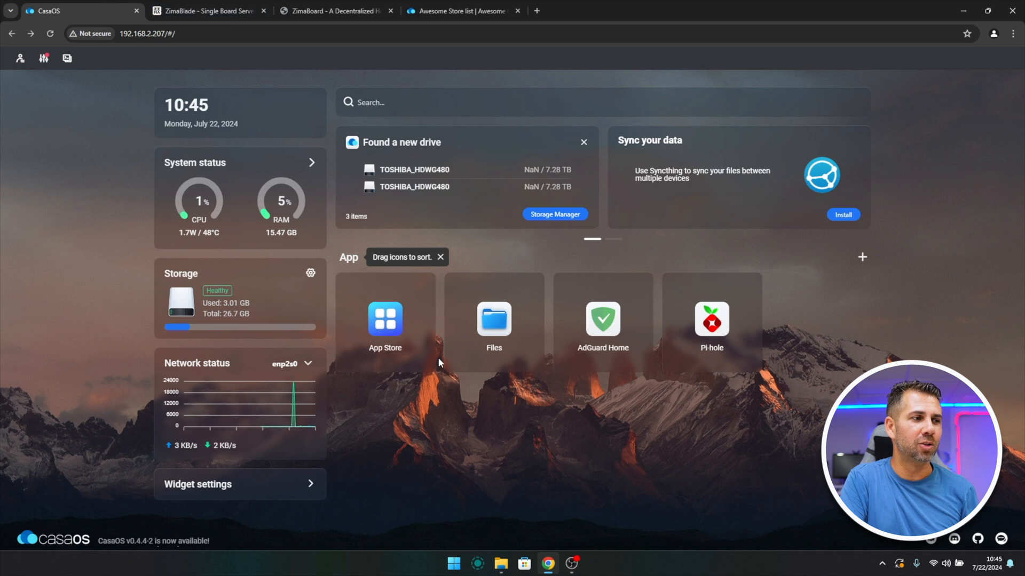
pyautogui.click(385, 320)
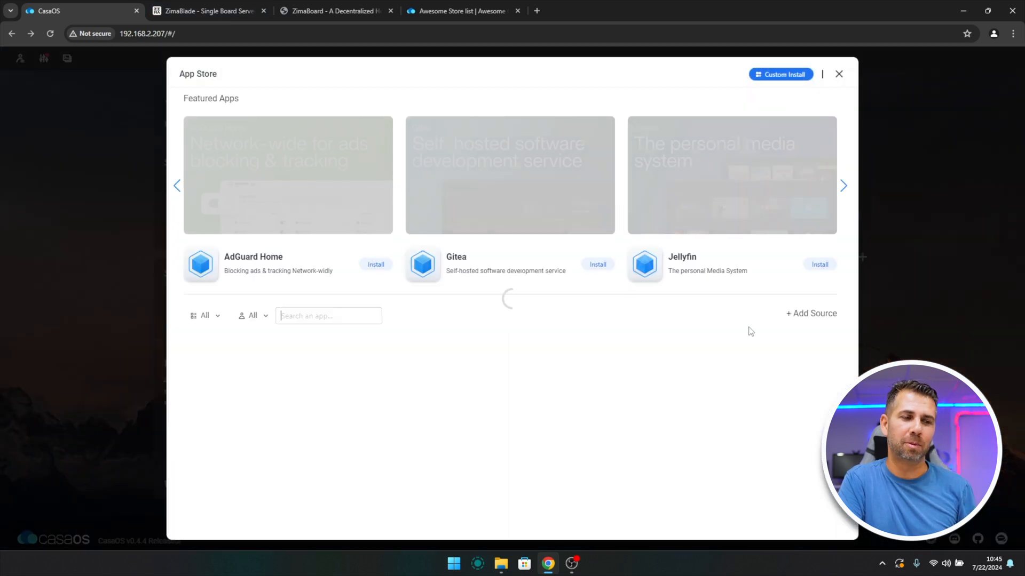
pyautogui.scroll(-3)
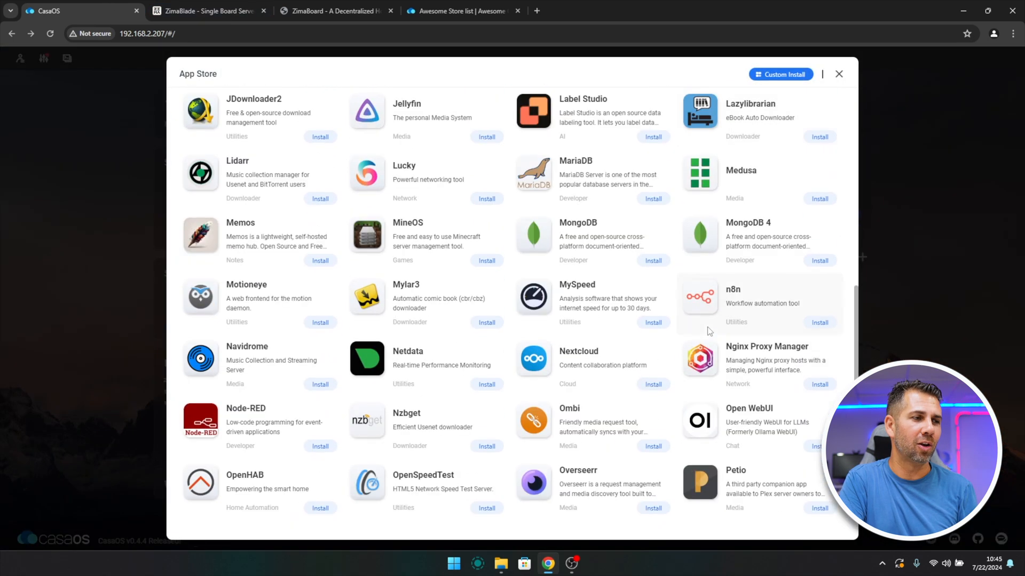
pyautogui.scroll(-3)
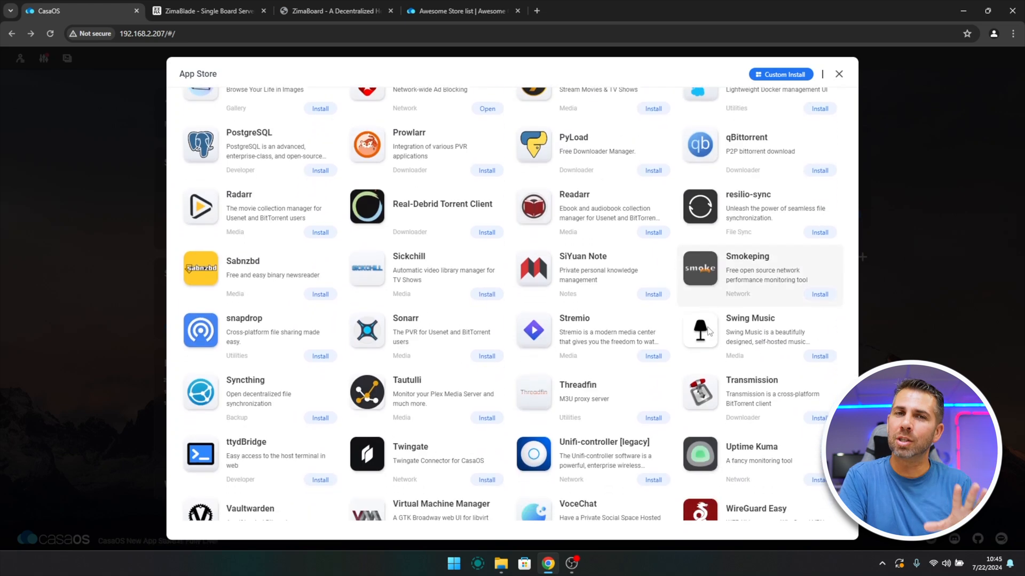
pyautogui.scroll(-3)
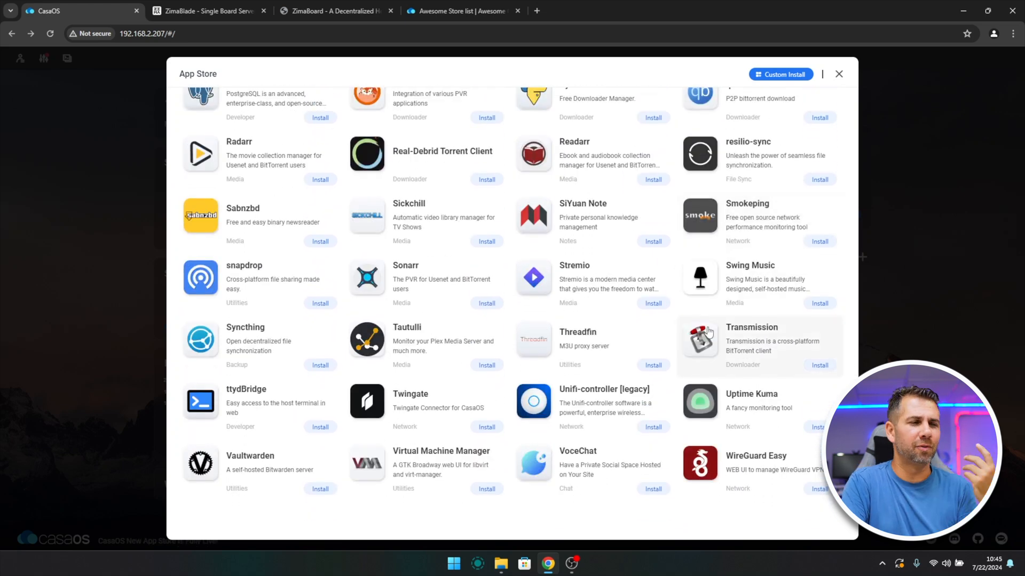
pyautogui.moveTo(624, 303)
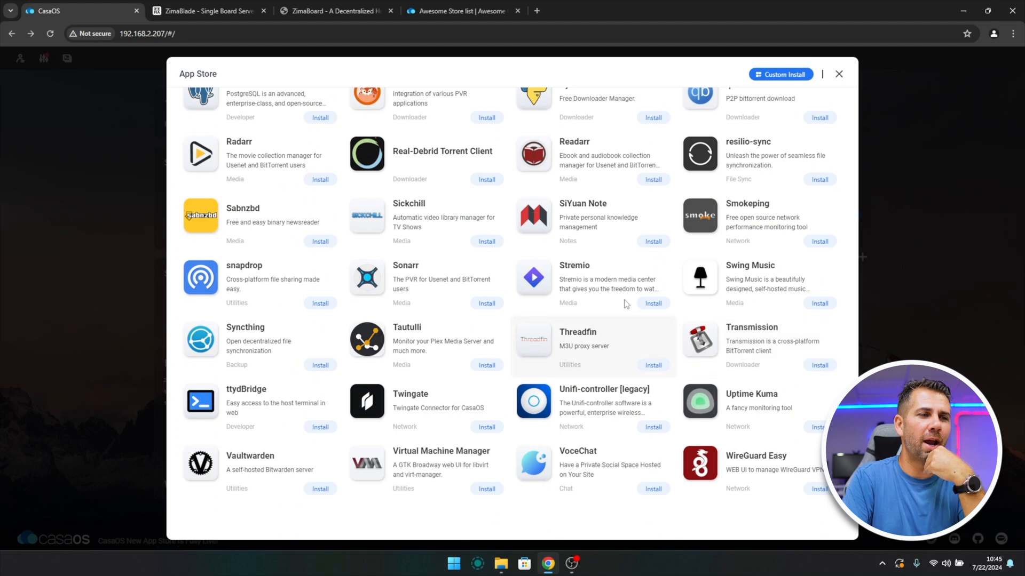
pyautogui.scroll(3)
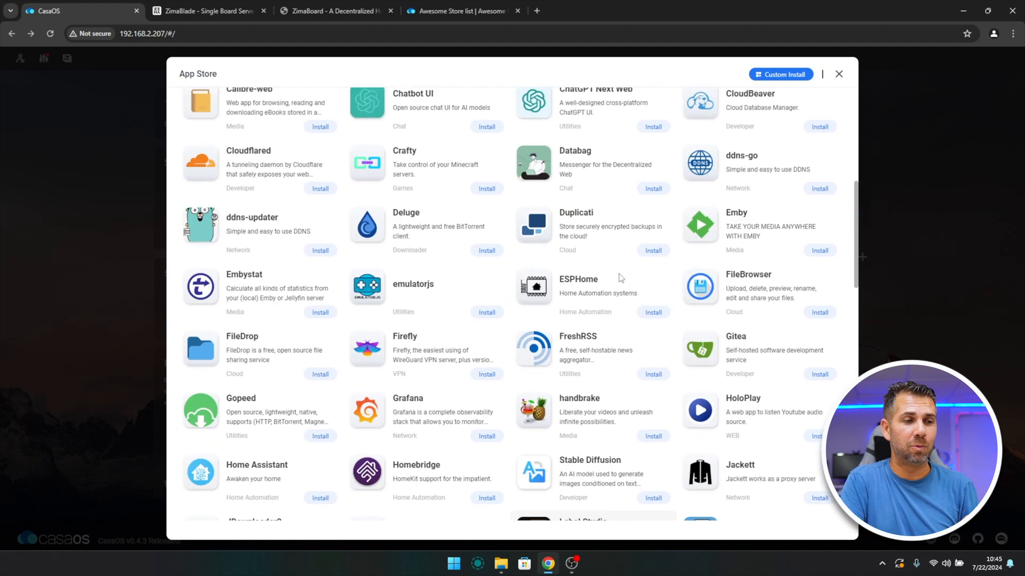
# Switch to the Awesome Store list page and locate entry 6, Big Bear CasaOS App Store
pyautogui.click(463, 10)
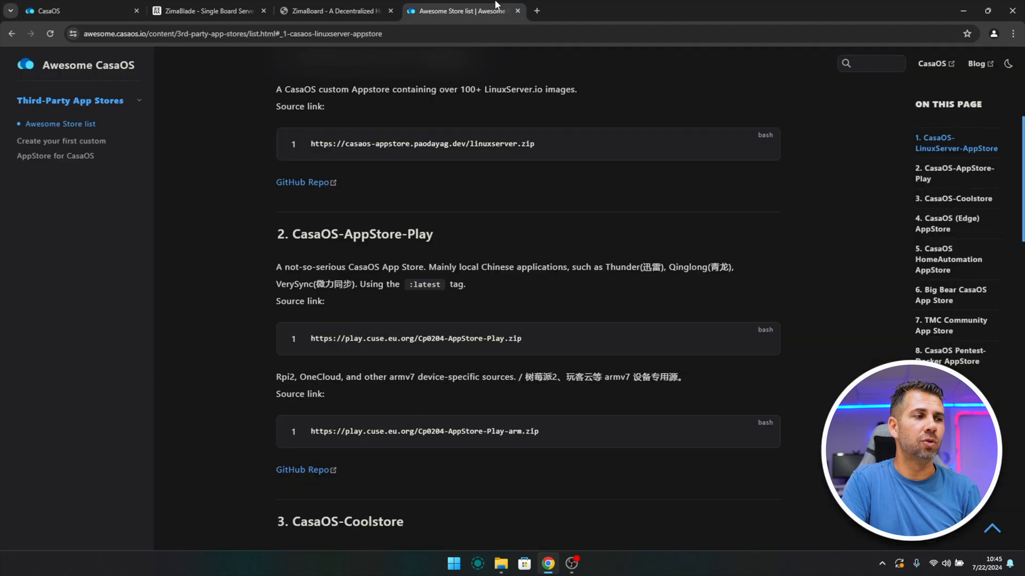
pyautogui.moveTo(476, 209)
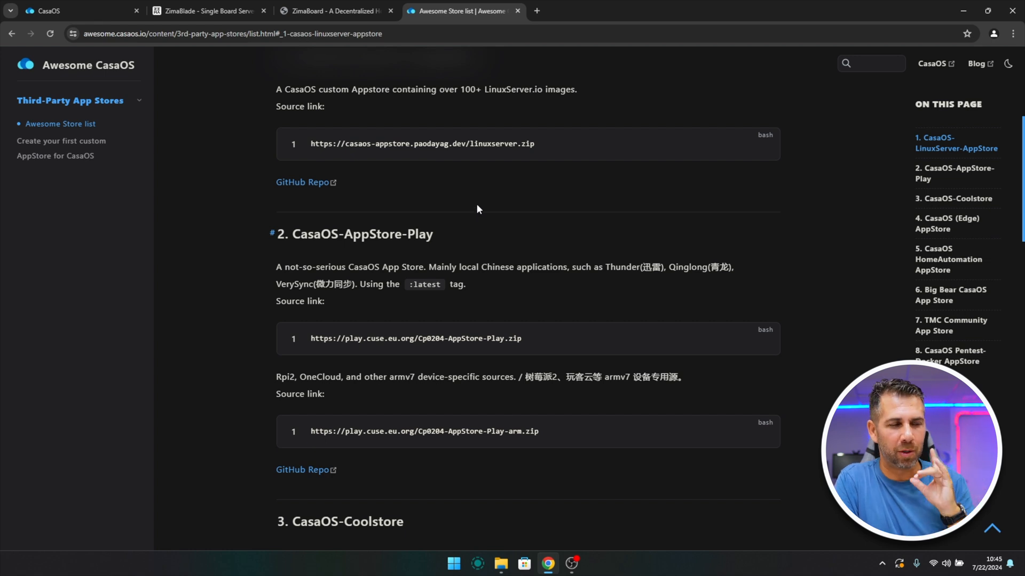
pyautogui.scroll(3)
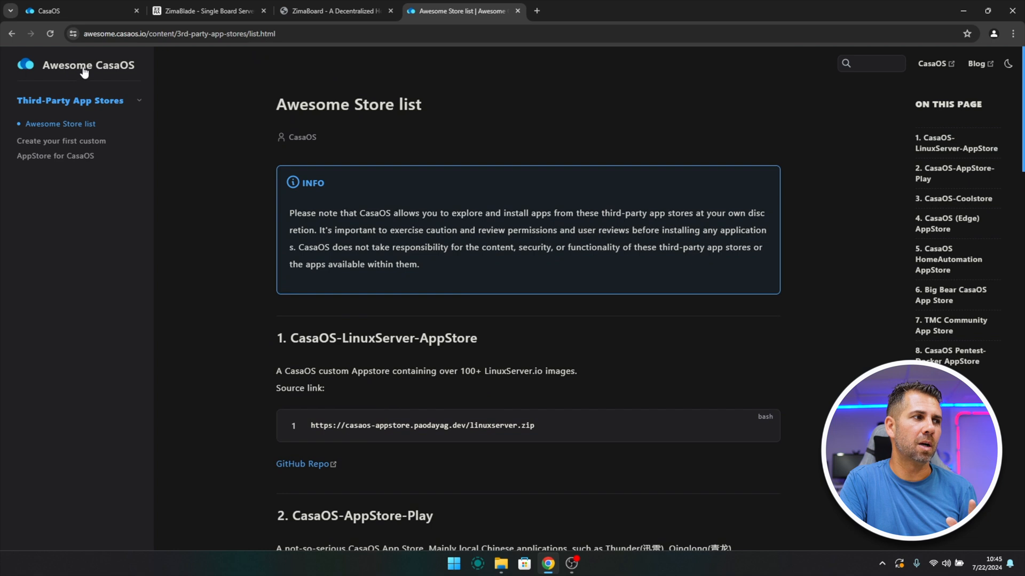
pyautogui.moveTo(961, 179)
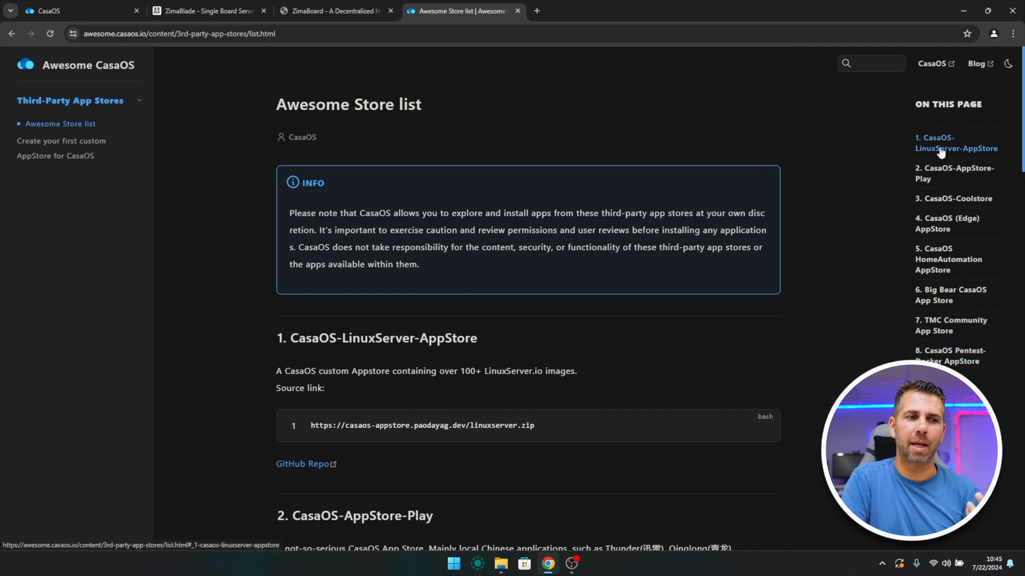
pyautogui.moveTo(950, 294)
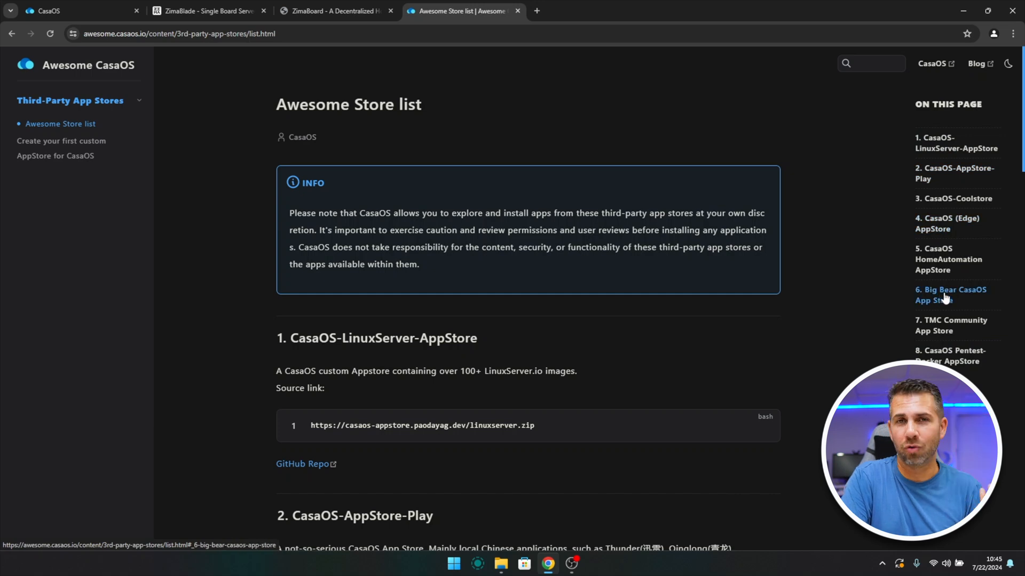
pyautogui.moveTo(941, 260)
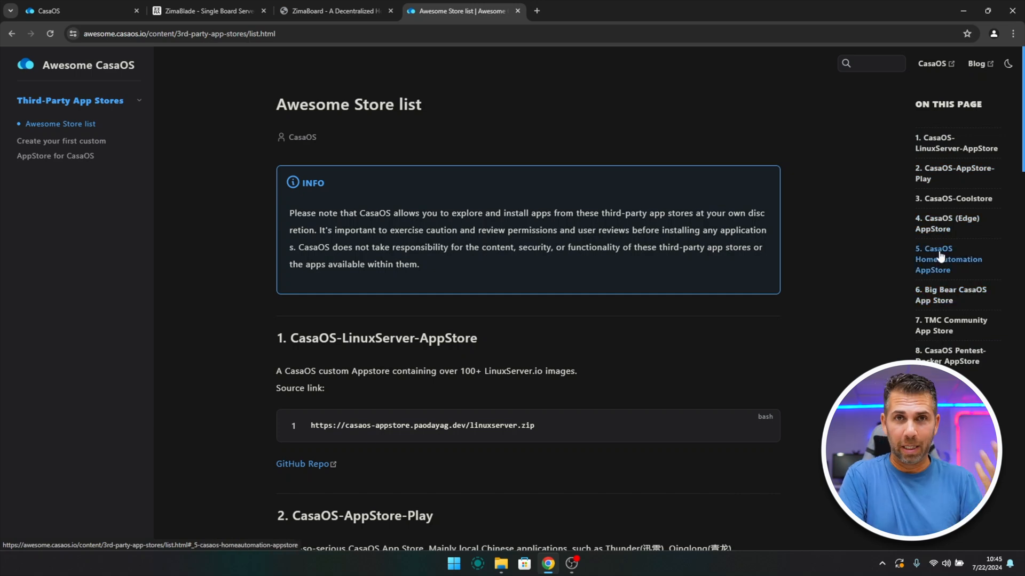
pyautogui.moveTo(814, 229)
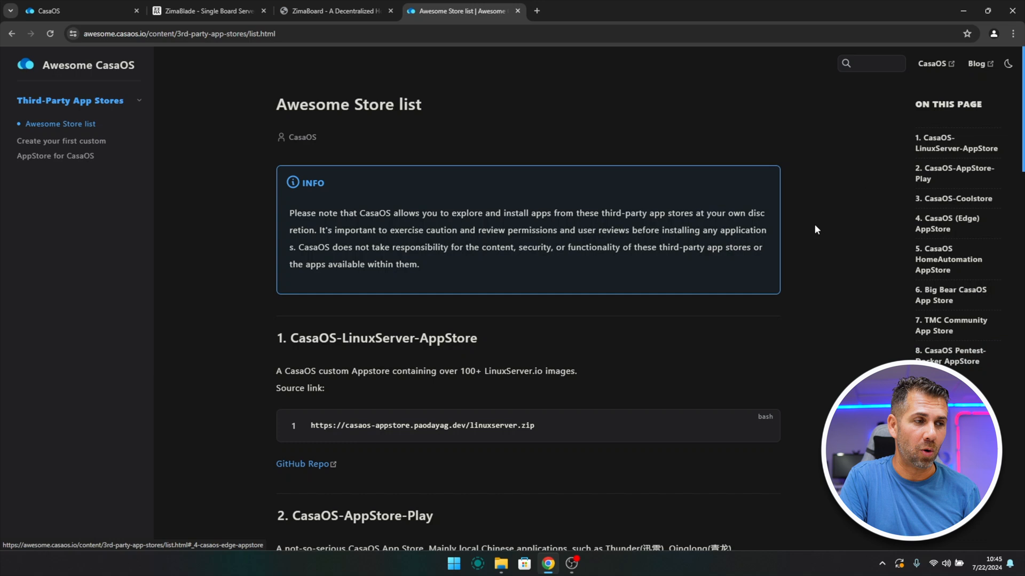
pyautogui.moveTo(937, 224)
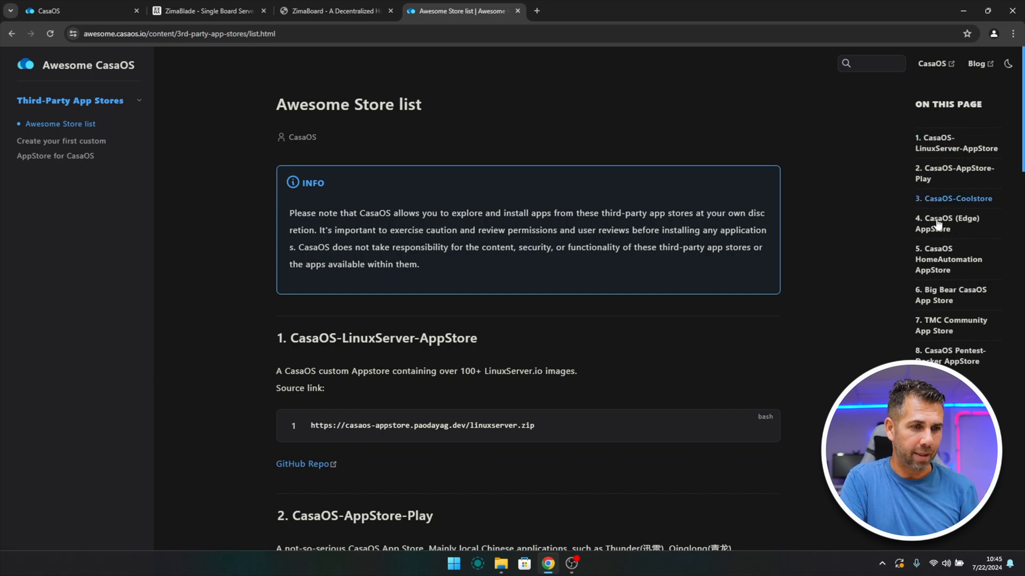
pyautogui.moveTo(950, 294)
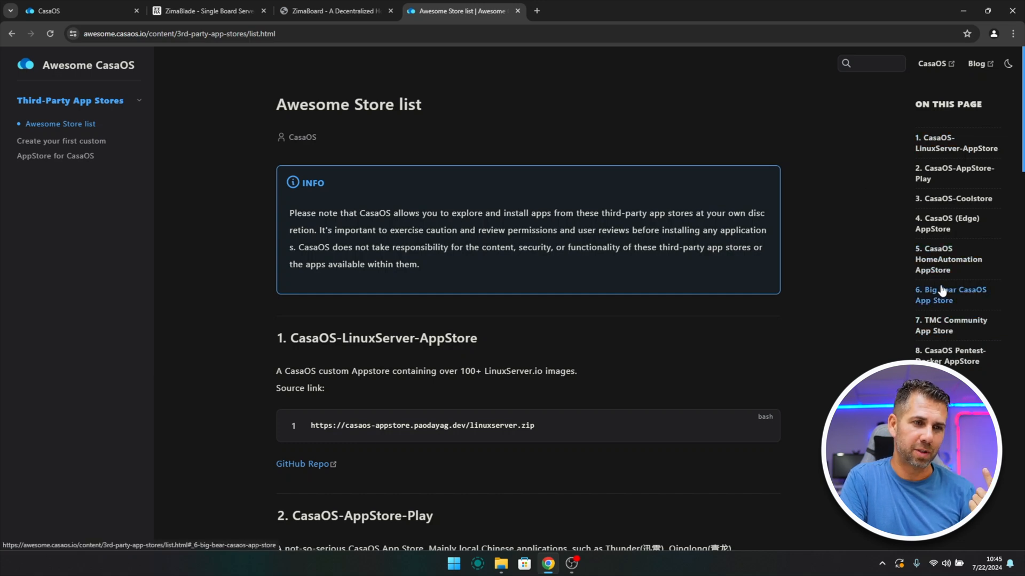
pyautogui.moveTo(941, 293)
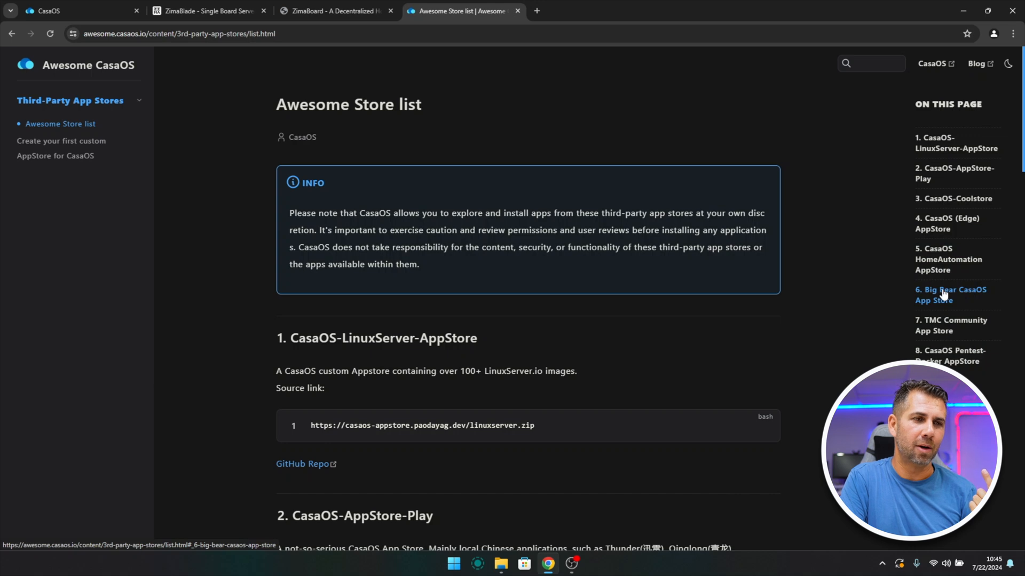
# View the Big Bear CasaOS App Store GitHub README's App Store URL and its app table
pyautogui.click(949, 294)
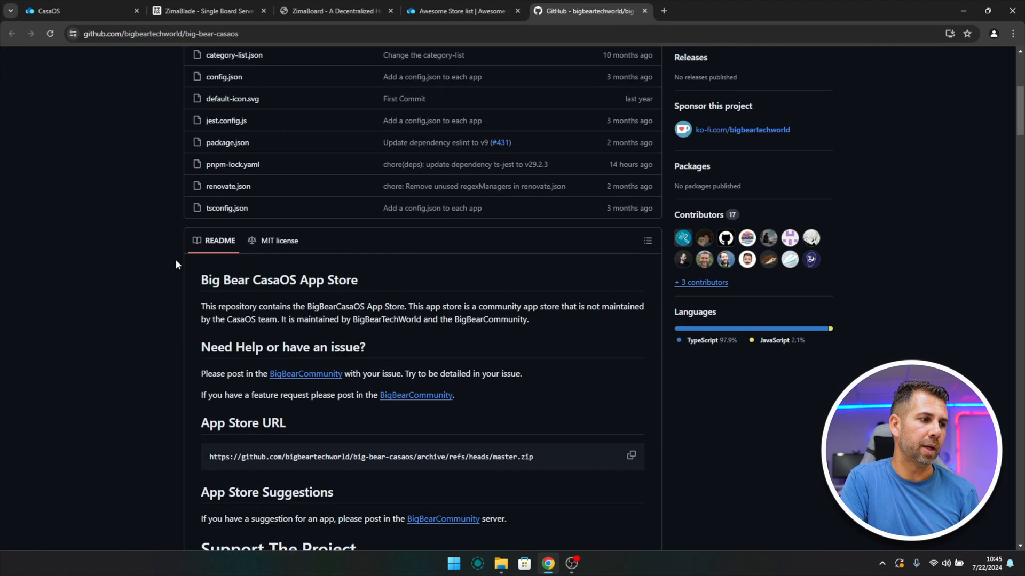
pyautogui.scroll(-3)
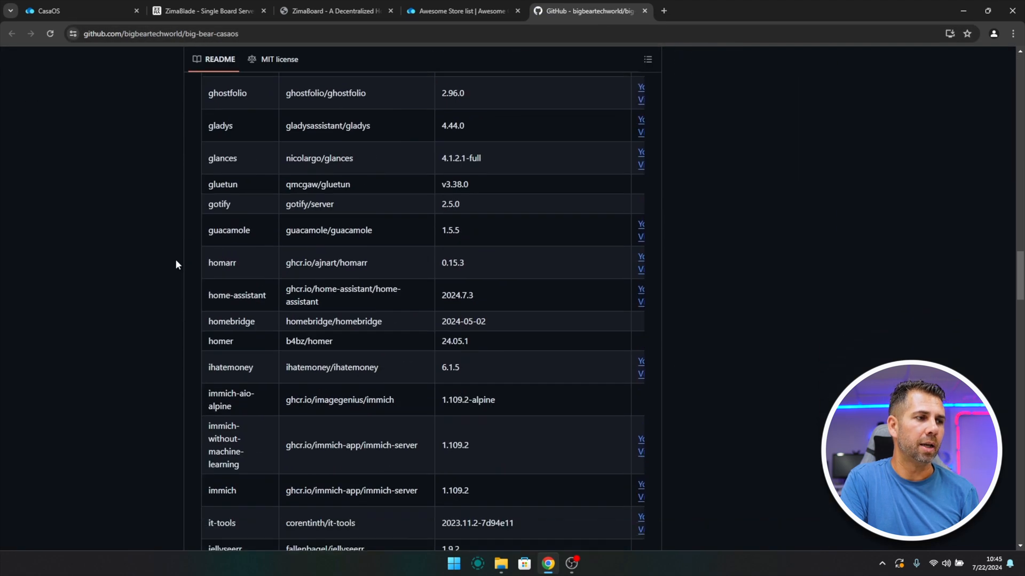
pyautogui.scroll(-3)
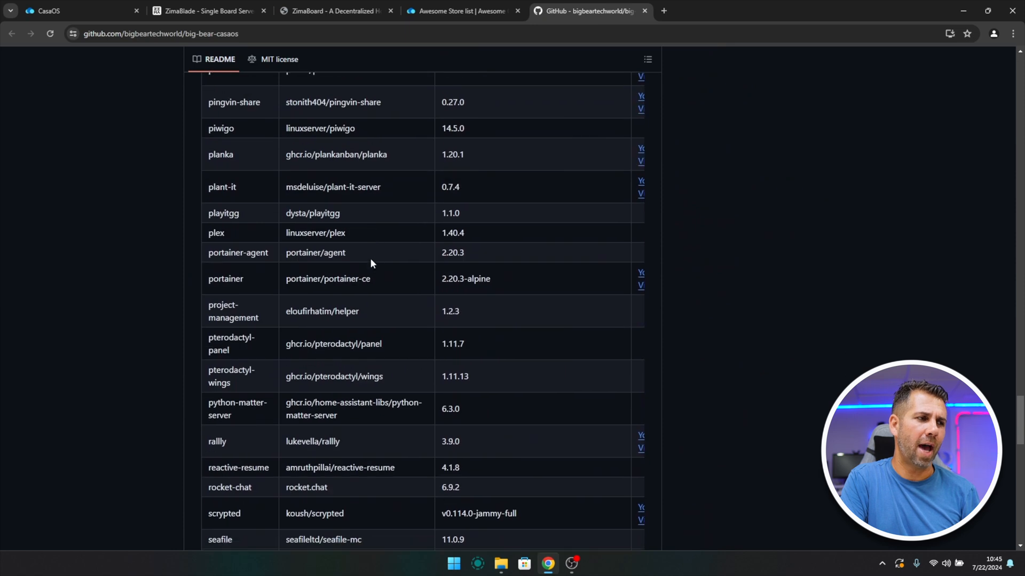
pyautogui.scroll(-3)
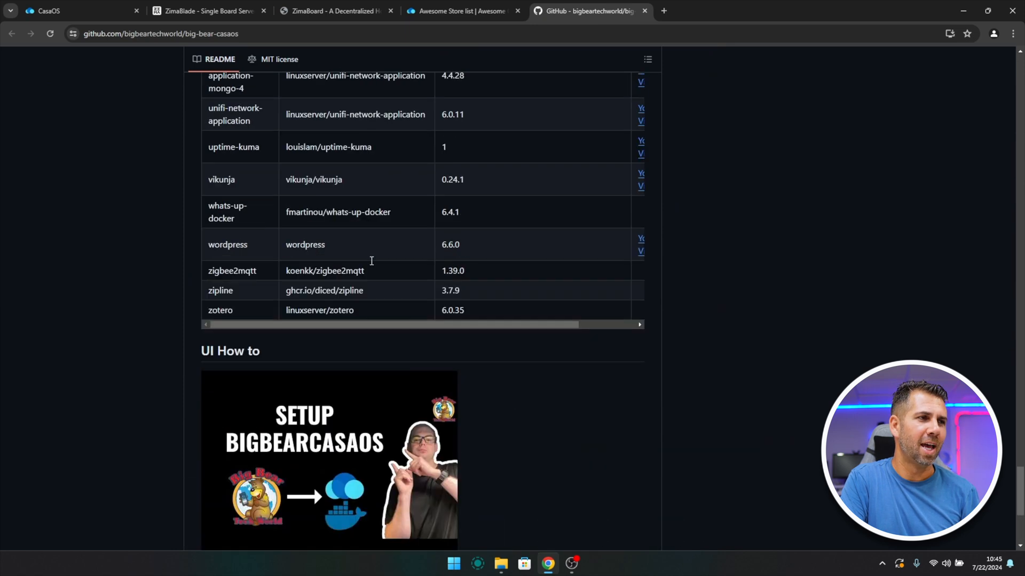
pyautogui.scroll(3)
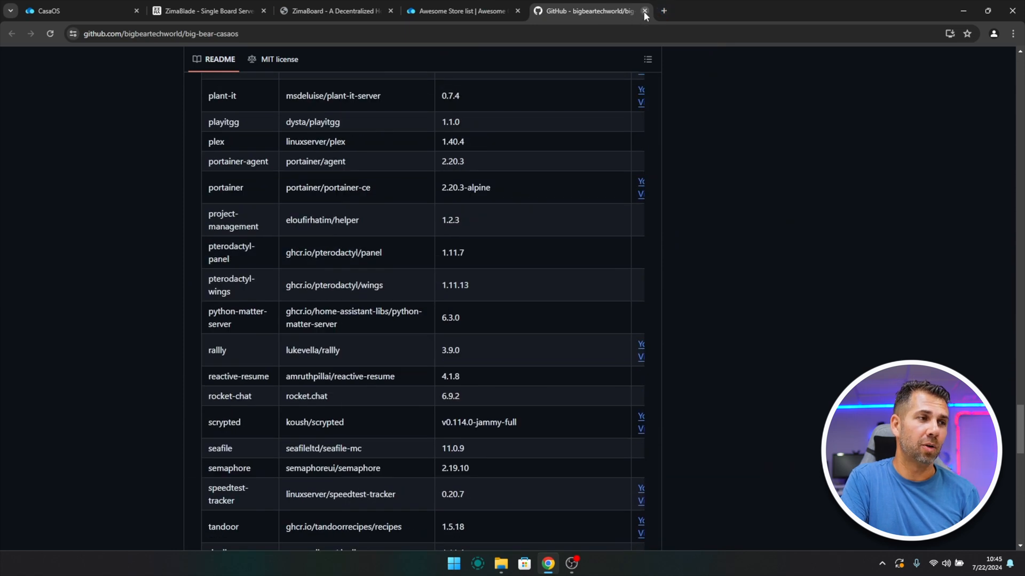
# Add the Big Bear master.zip URL as a new App Store source, bringing the catalogue to 229 apps
pyautogui.click(643, 10)
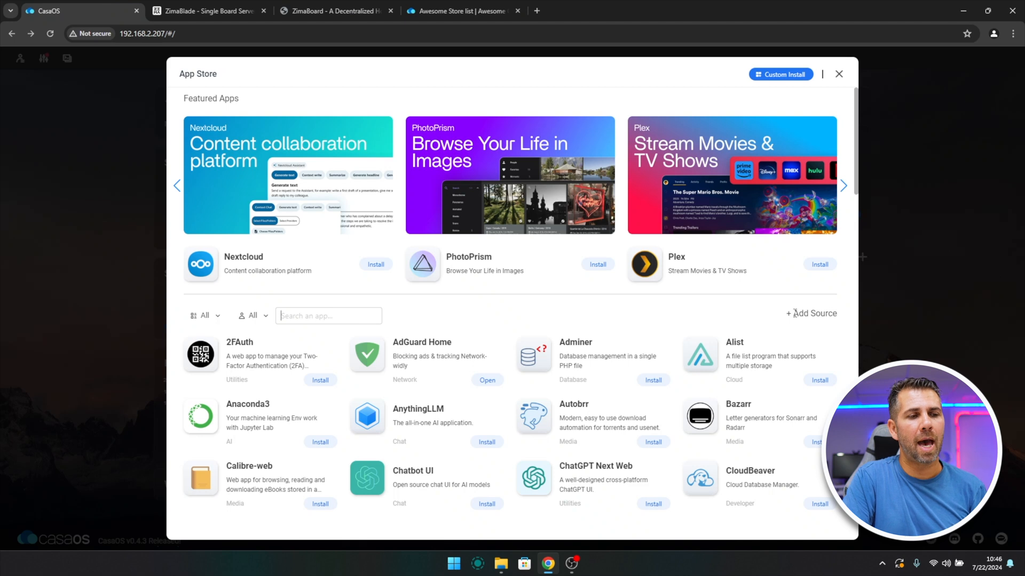
pyautogui.click(811, 312)
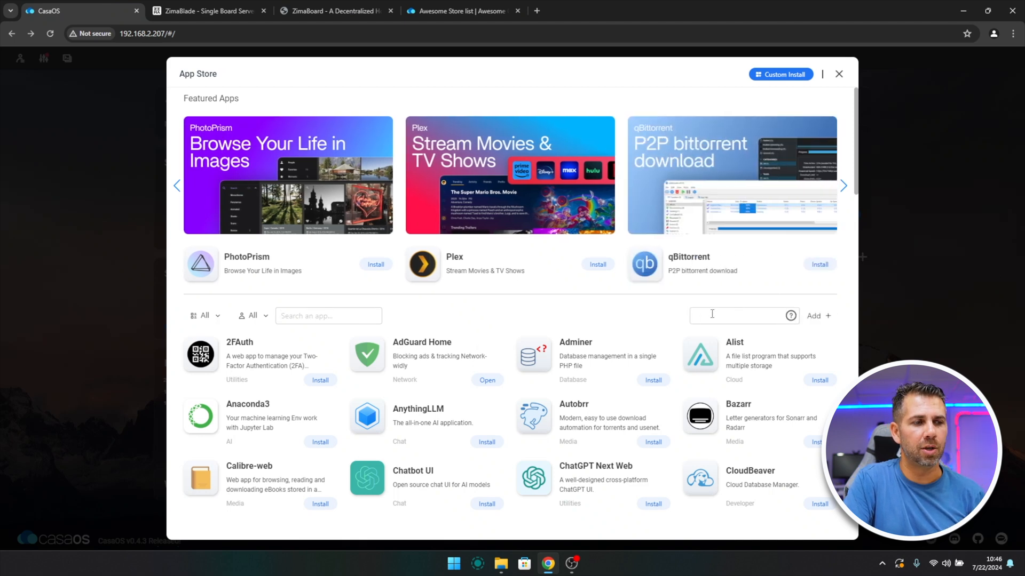
pyautogui.write('hive/refs/heads/master.zip')
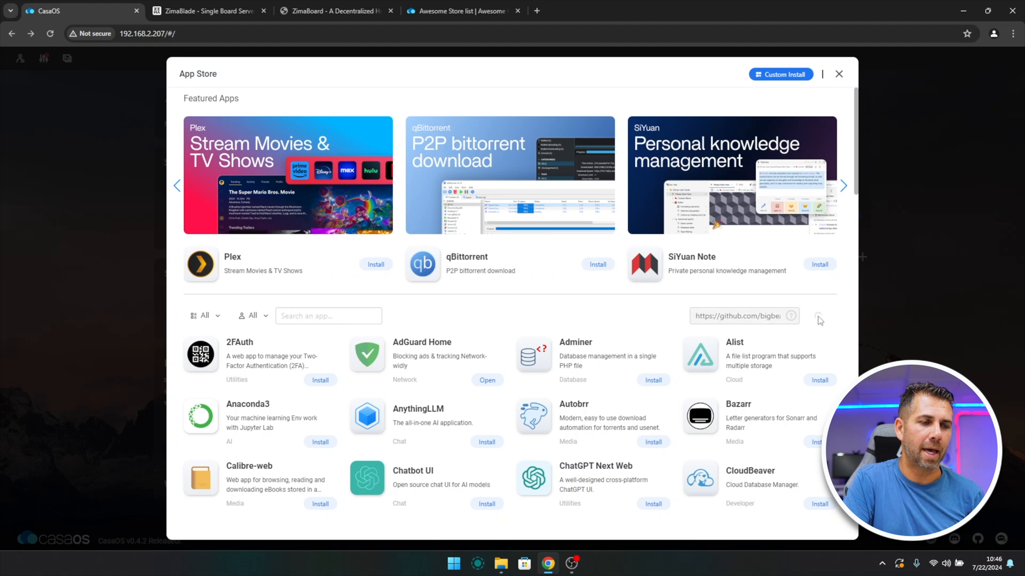
pyautogui.click(842, 185)
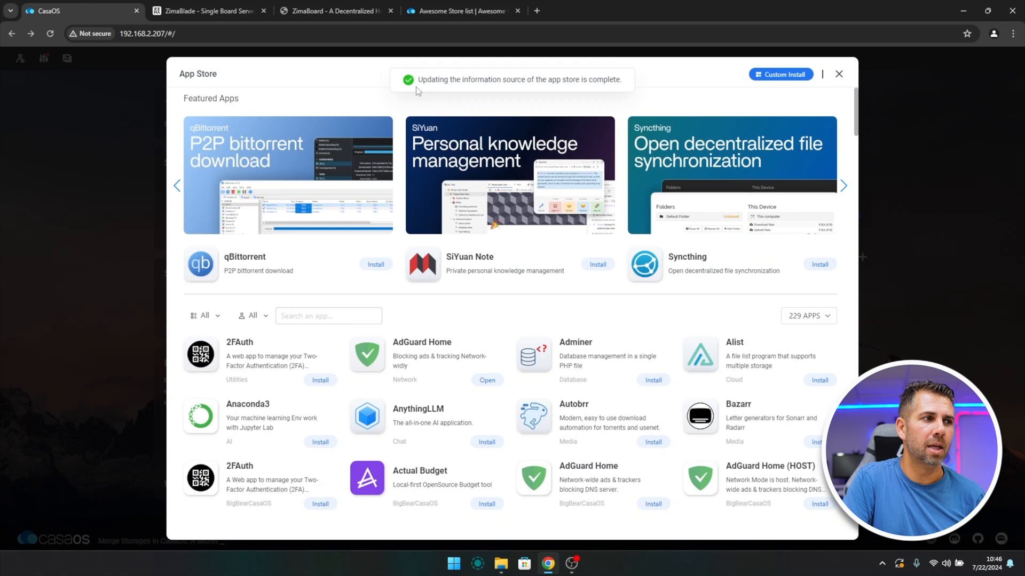
pyautogui.click(842, 186)
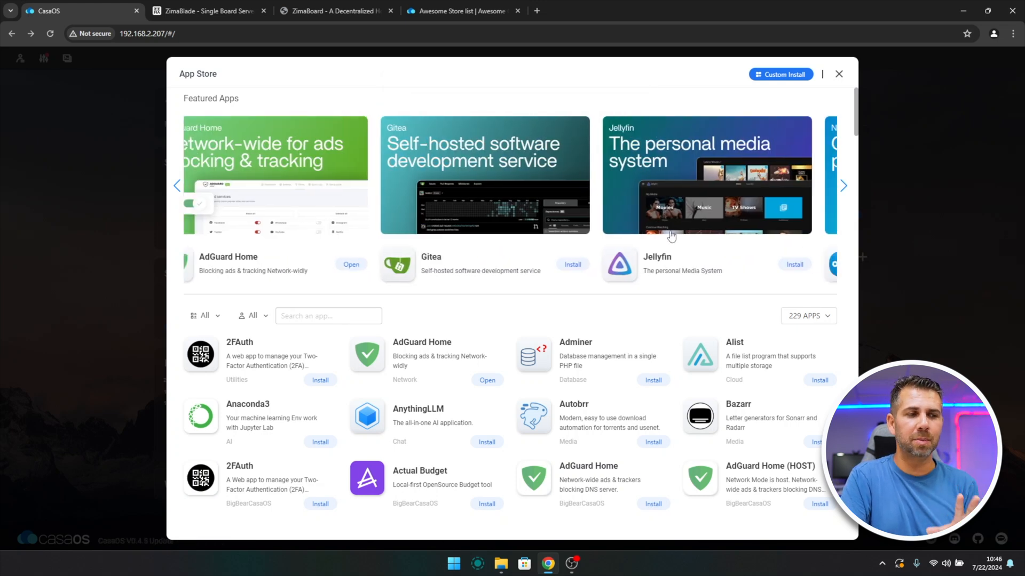
pyautogui.click(842, 186)
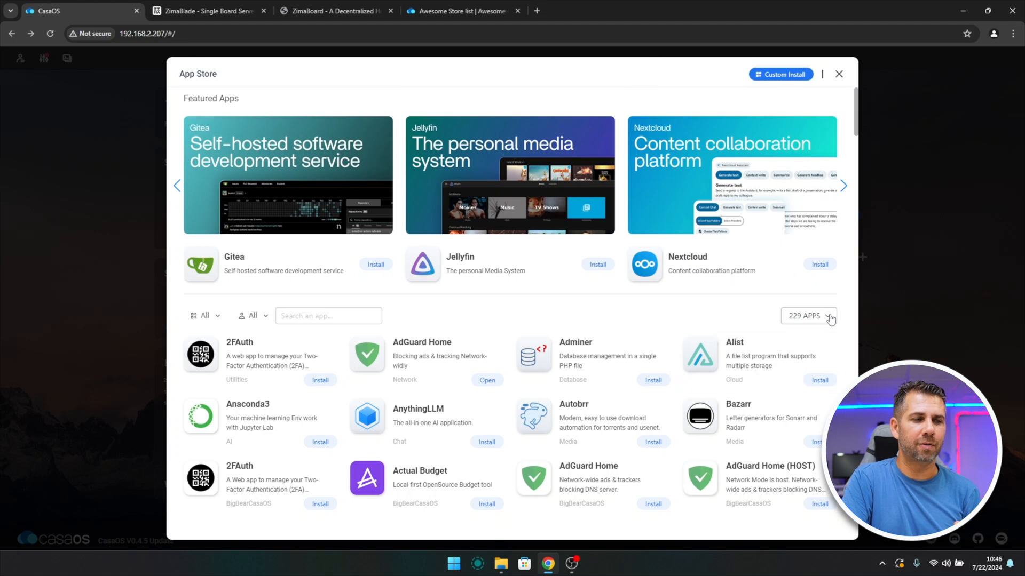
pyautogui.click(830, 316)
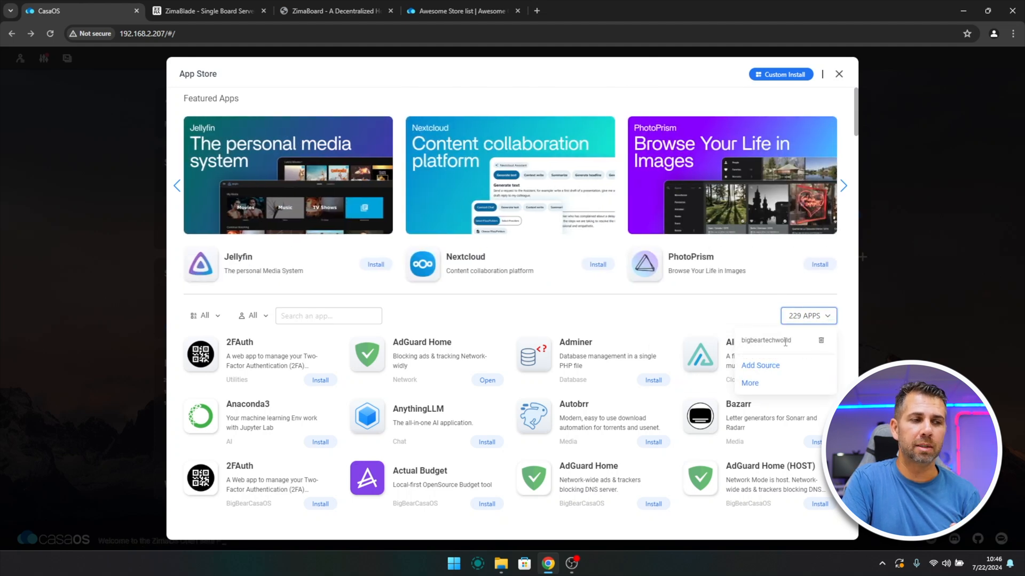
pyautogui.click(842, 185)
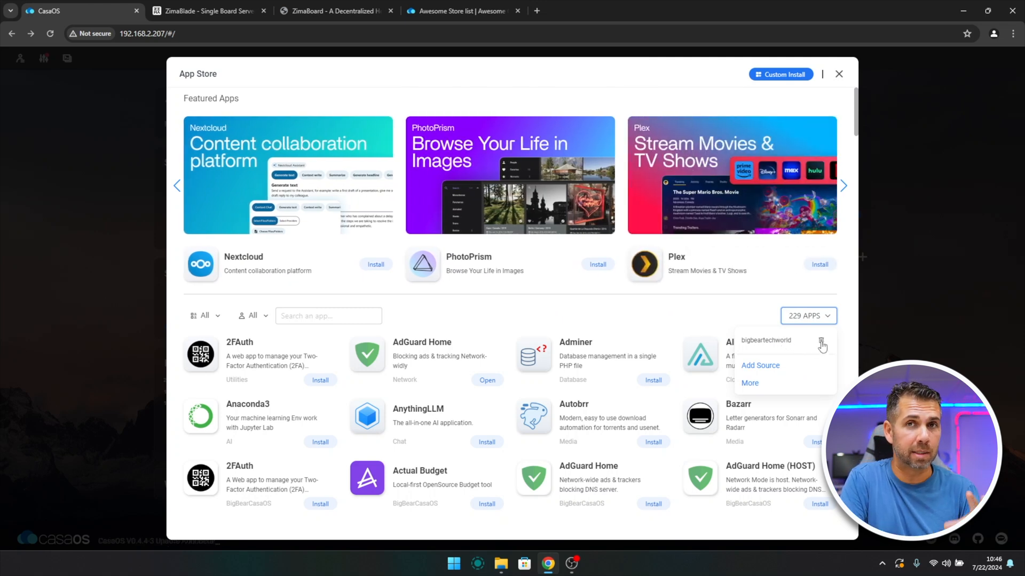
pyautogui.click(842, 185)
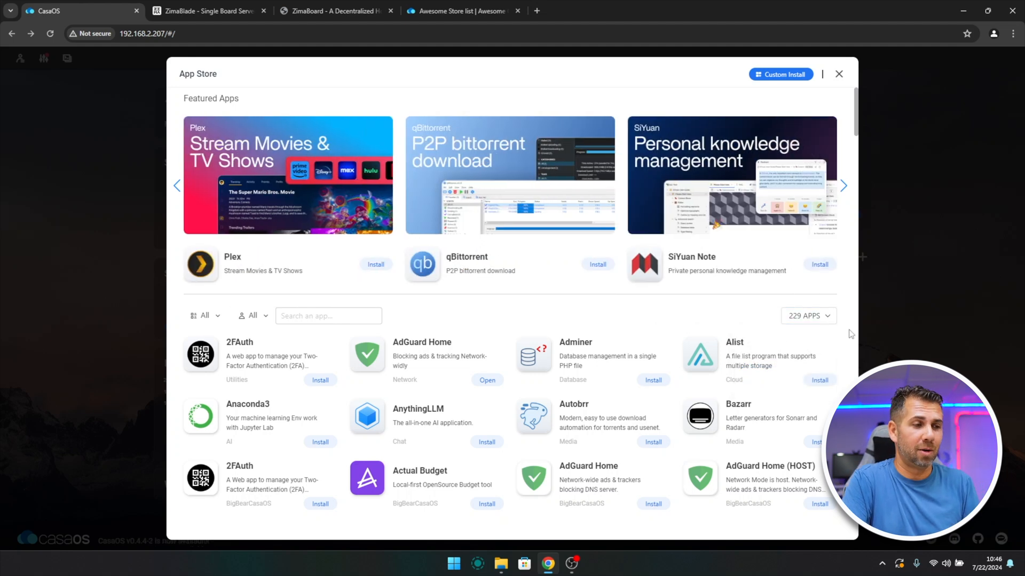
pyautogui.scroll(-3)
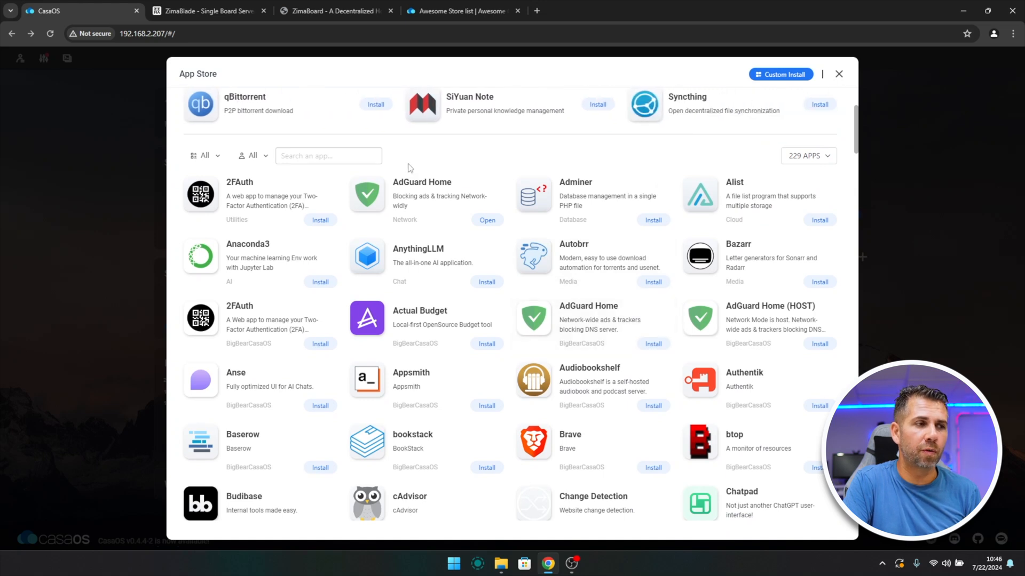
pyautogui.moveTo(438, 199)
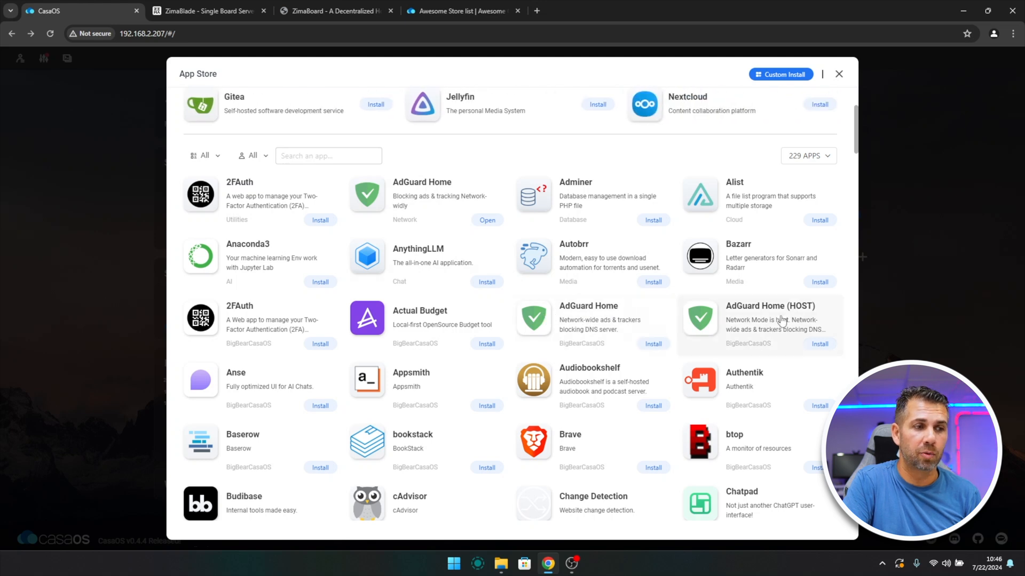
pyautogui.moveTo(564, 354)
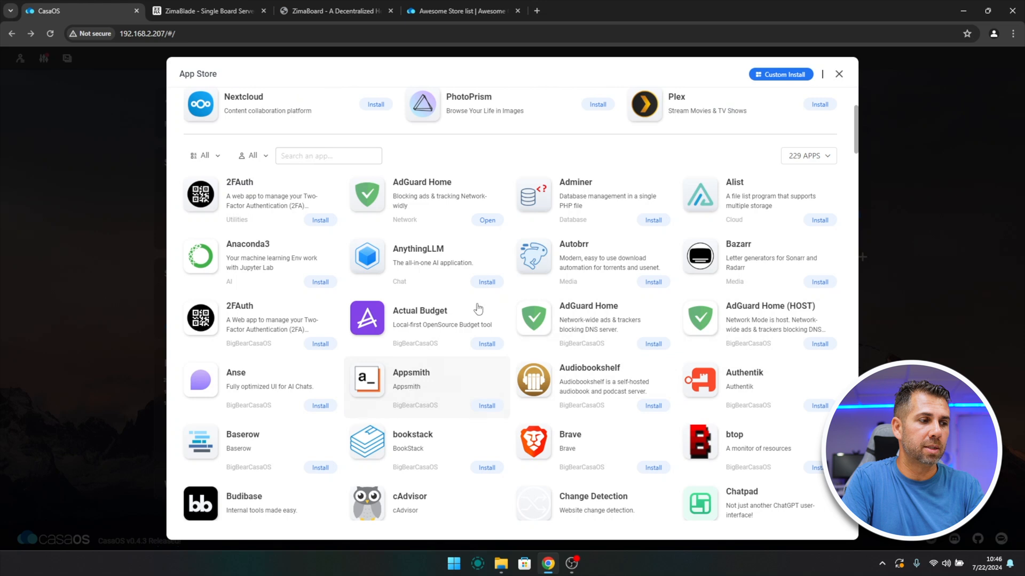
pyautogui.scroll(-3)
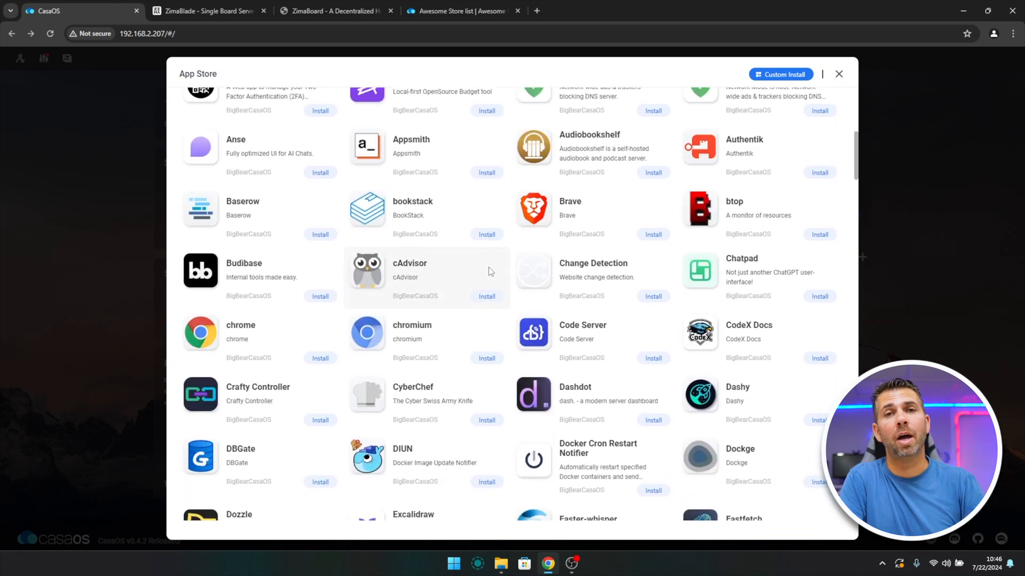
pyautogui.scroll(-3)
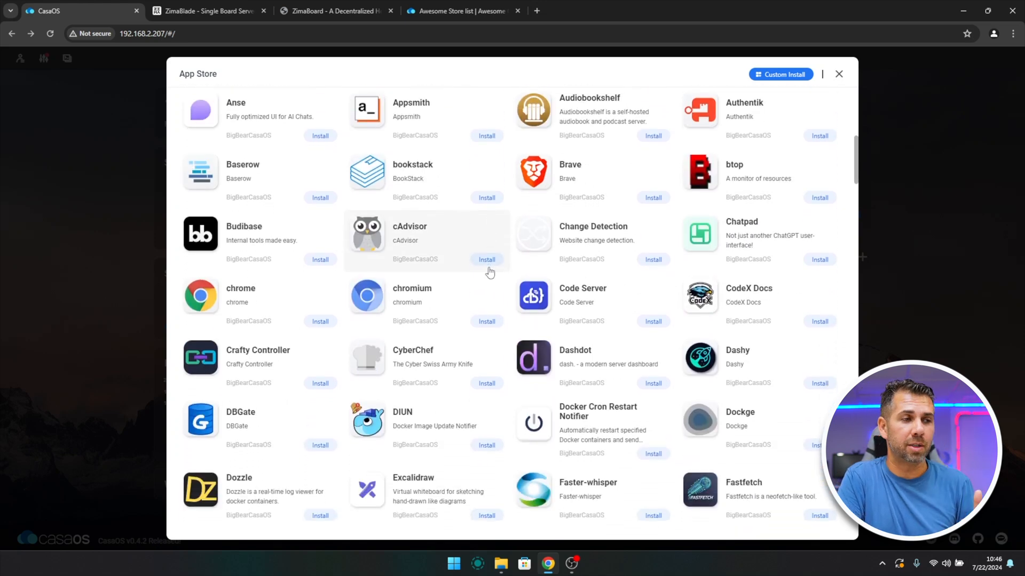
pyautogui.scroll(-3)
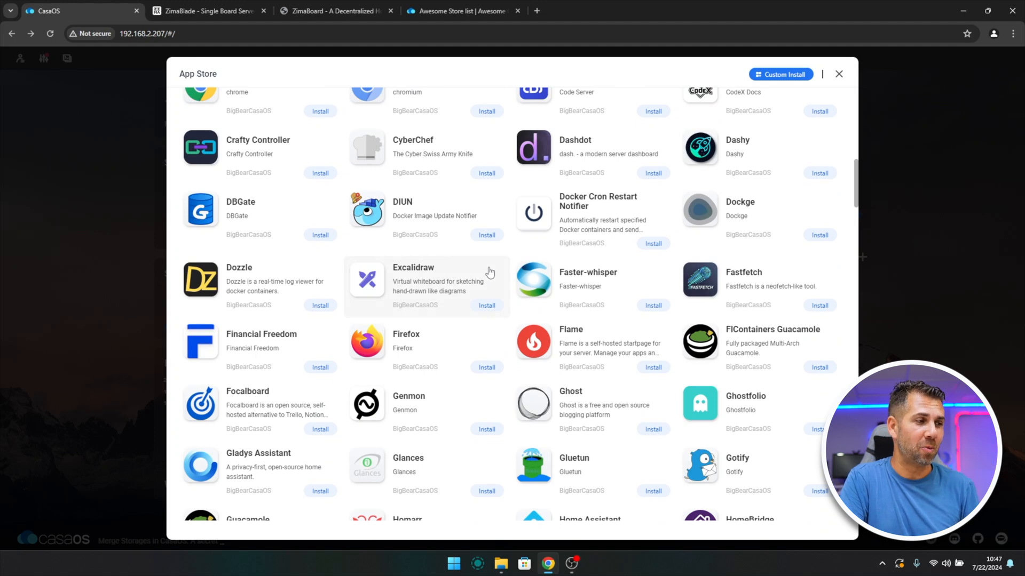
pyautogui.scroll(-3)
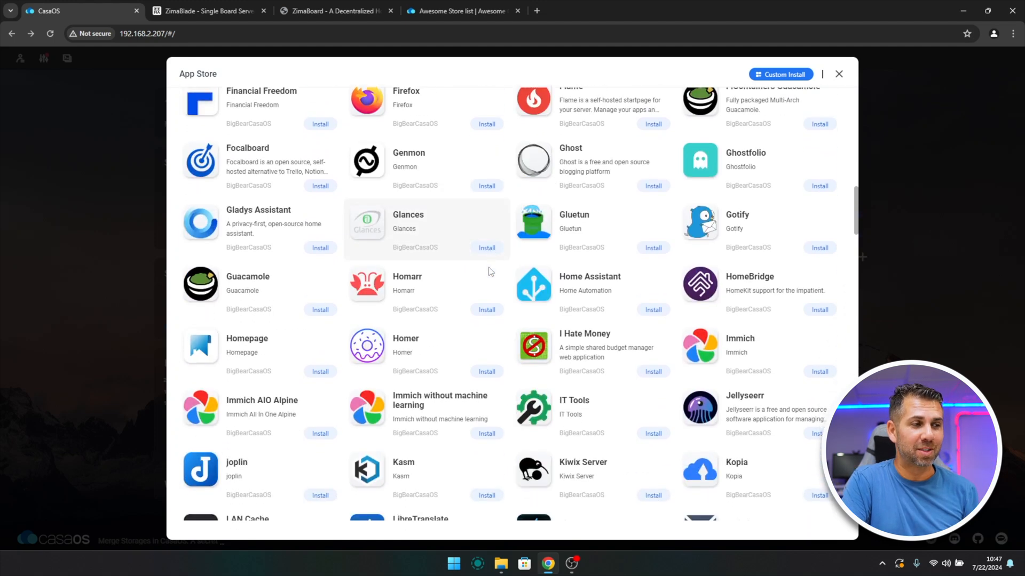
pyautogui.scroll(-3)
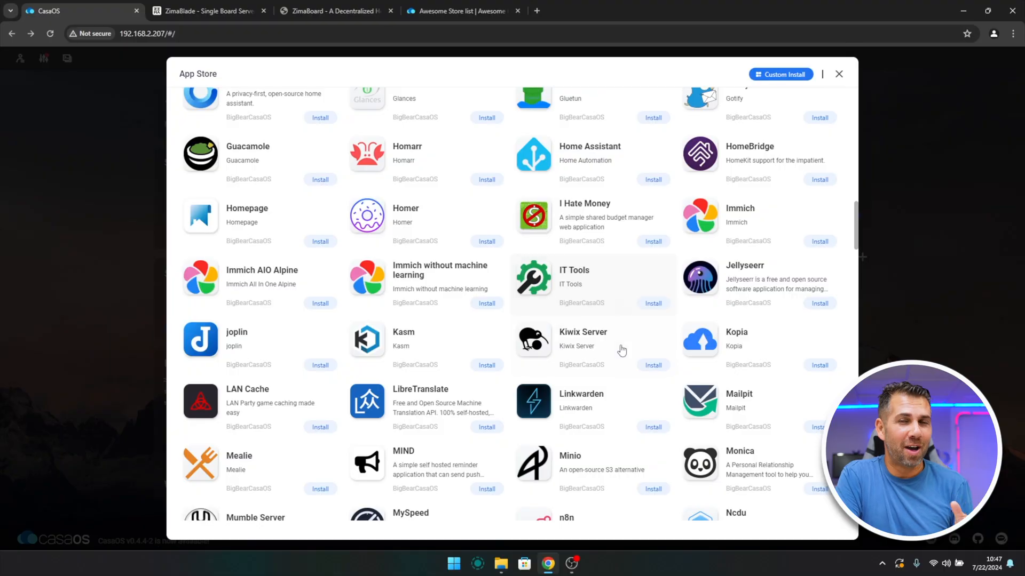
pyautogui.moveTo(625, 366)
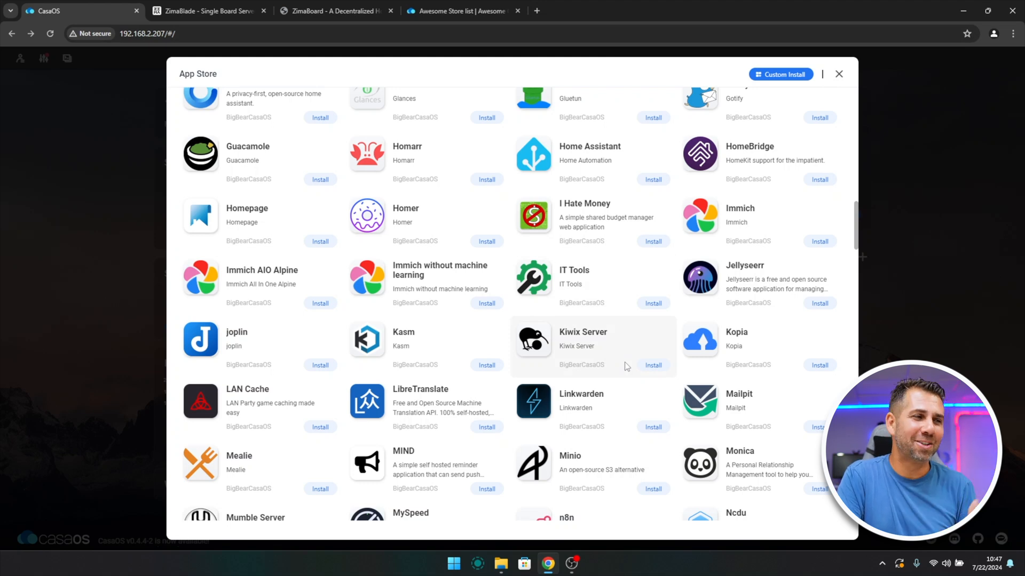
pyautogui.moveTo(535, 157)
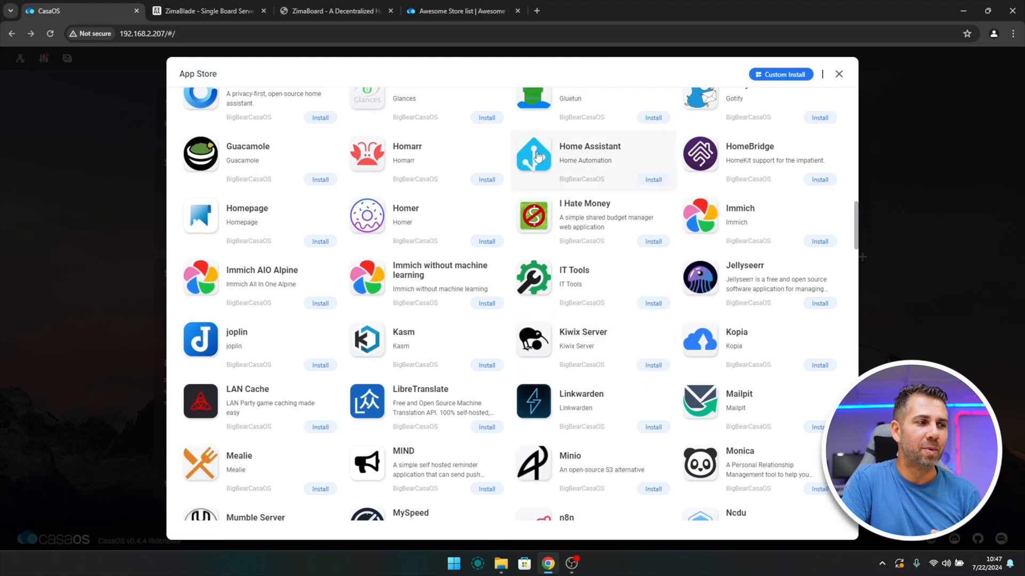
pyautogui.scroll(3)
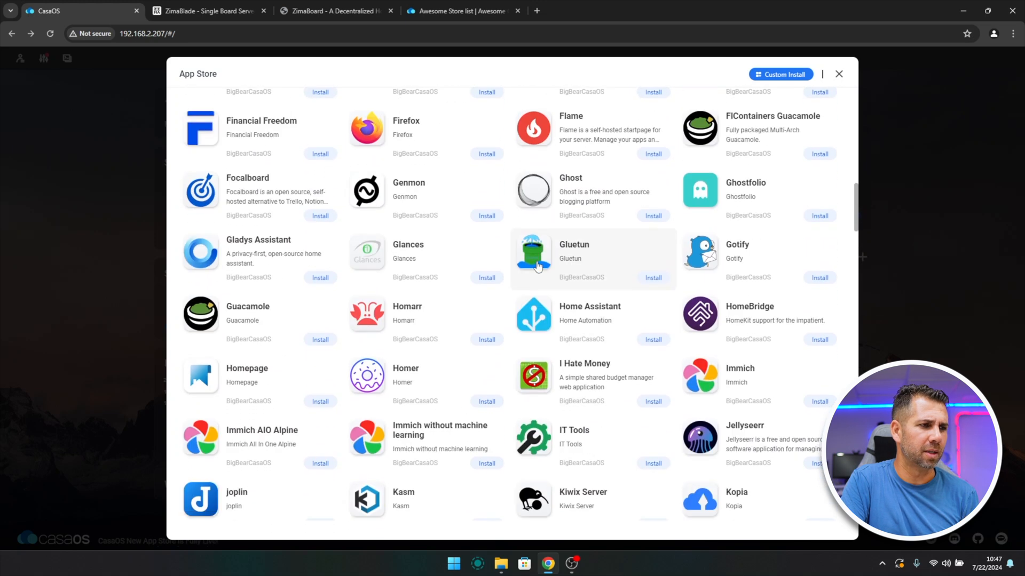
pyautogui.scroll(-3)
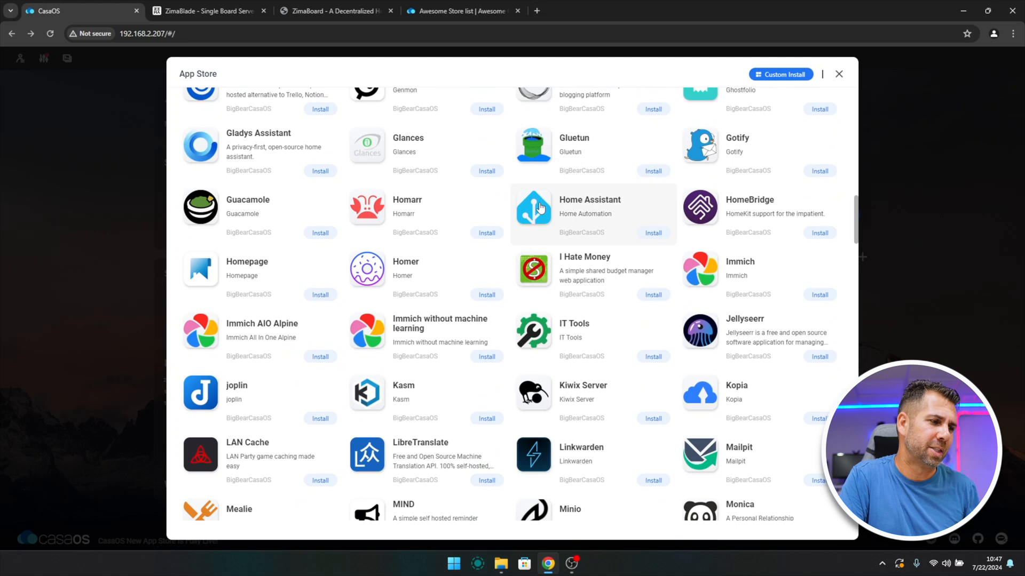
pyautogui.scroll(-3)
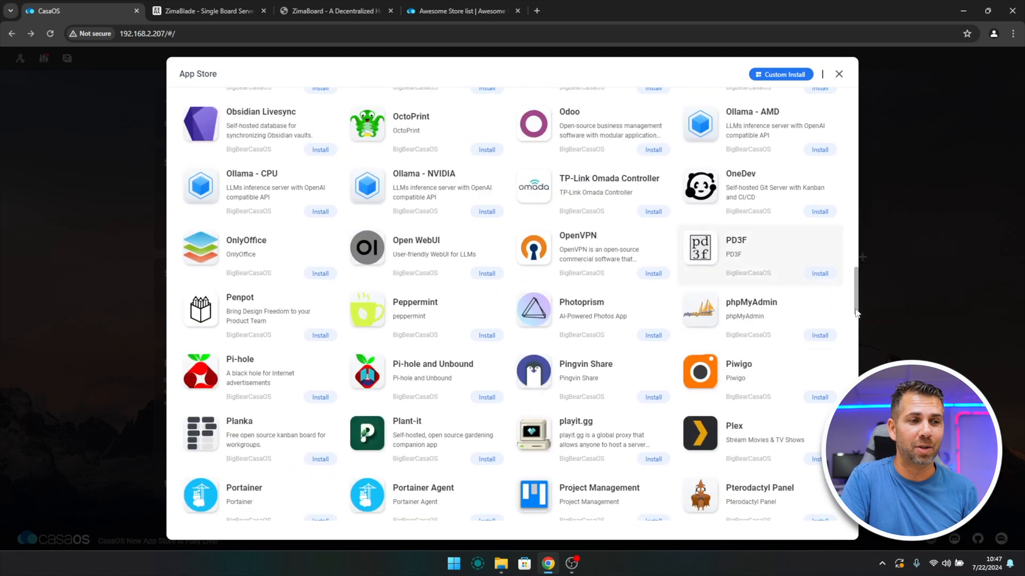